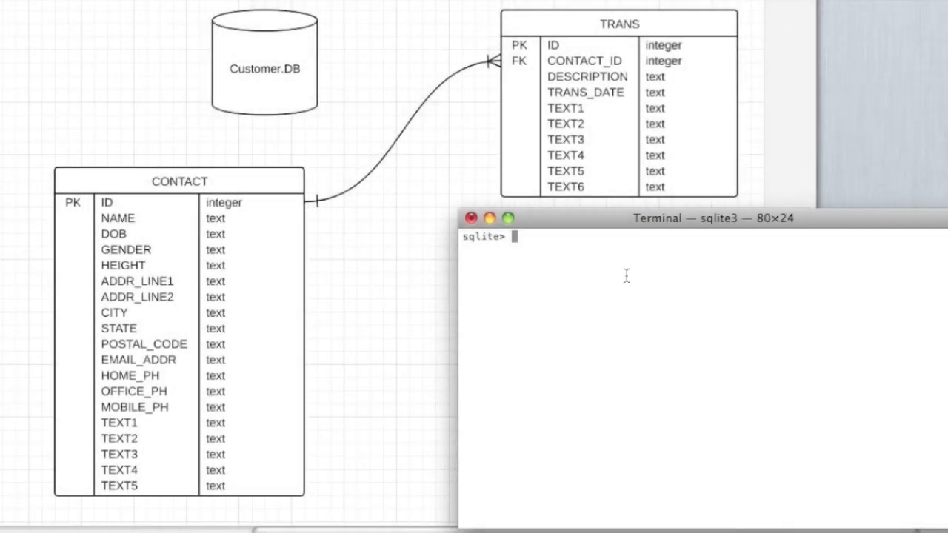
pyautogui.moveTo(615, 270)
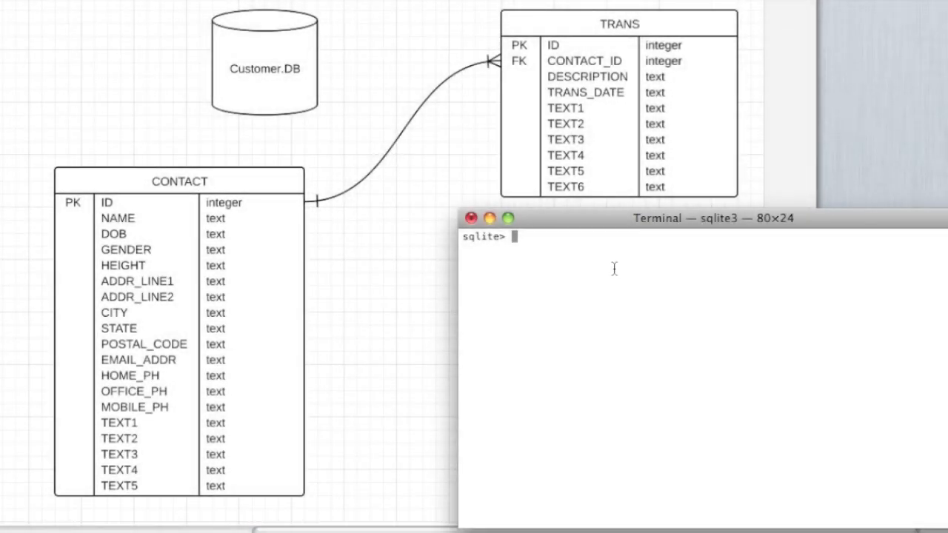
# - Run .schema at the sqlite> prompt and review the contact and trans table definitions
pyautogui.write('.schema')
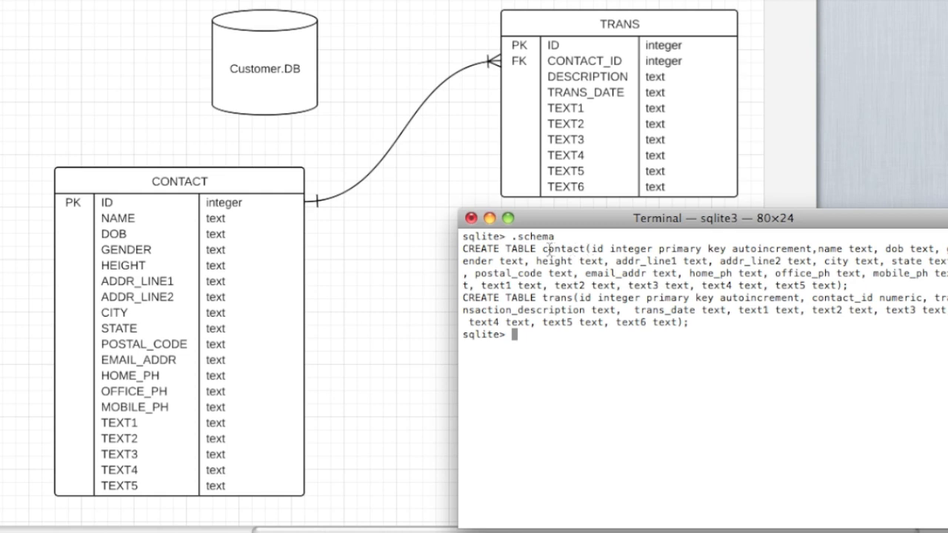
pyautogui.moveTo(542, 249); pyautogui.dragTo(659, 272)
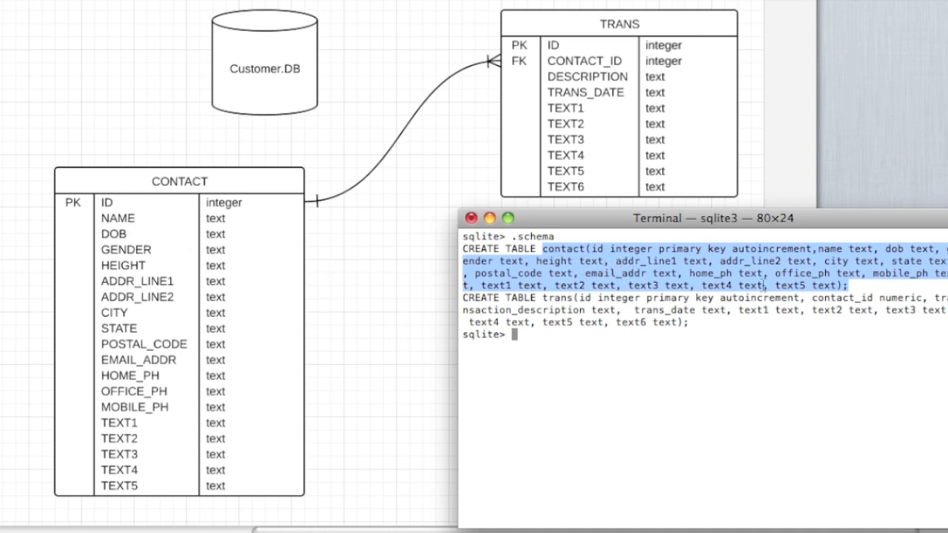
pyautogui.doubleClick(623, 249)
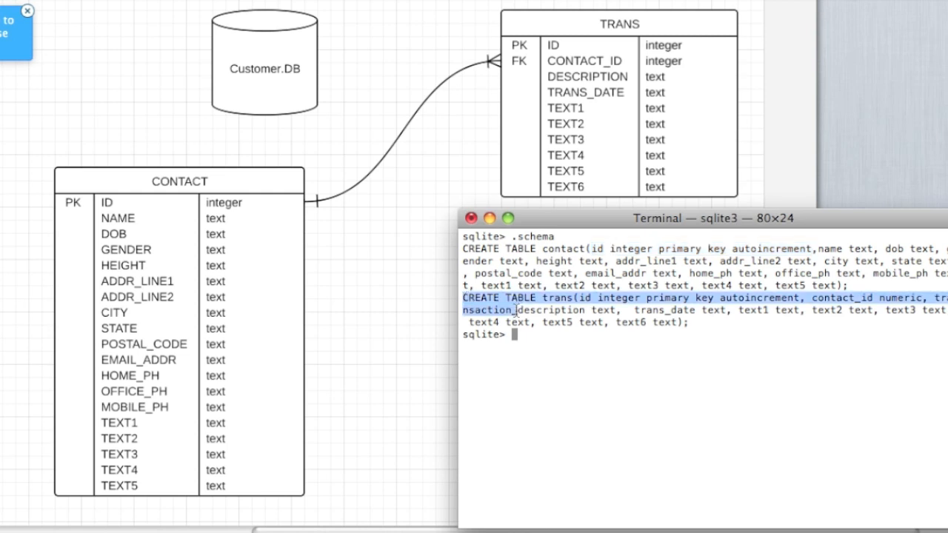
pyautogui.moveTo(519, 309); pyautogui.dragTo(685, 323)
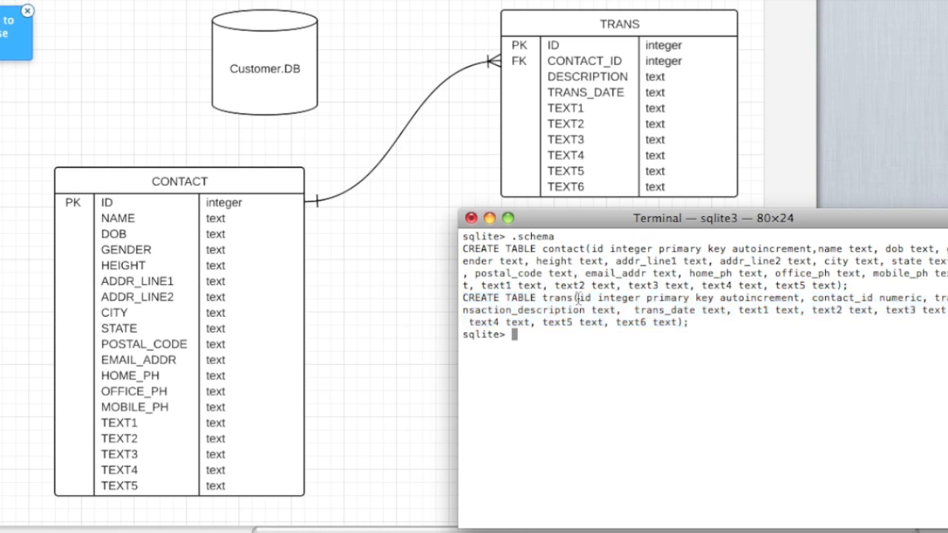
# - Highlight the trans id primary key, both table names and the contact_id foreign key column
pyautogui.moveTo(583, 298); pyautogui.dragTo(771, 298)
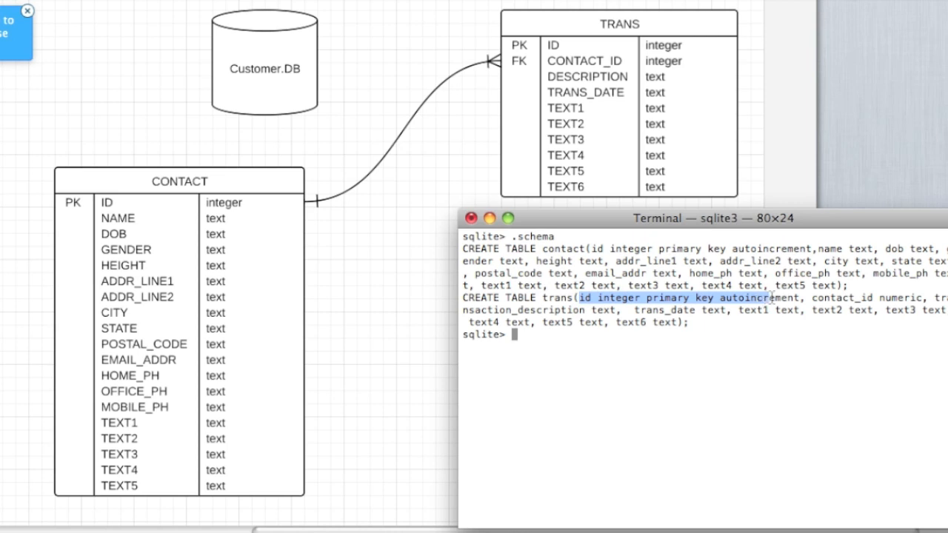
pyautogui.moveTo(756, 240)
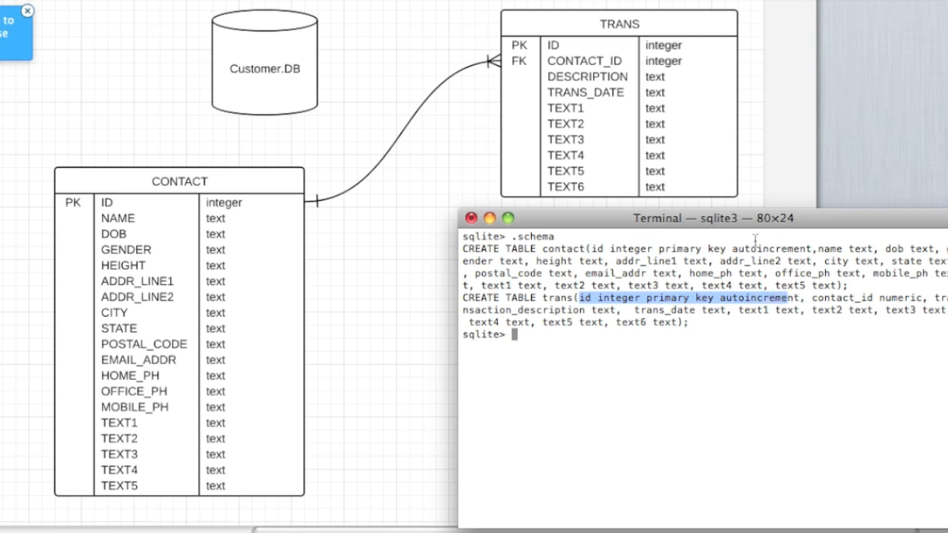
pyautogui.moveTo(593, 118)
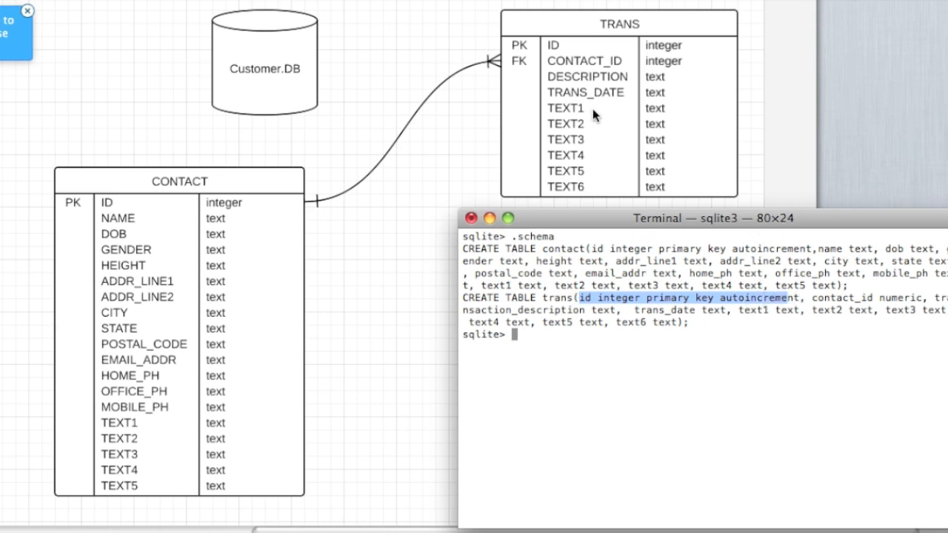
pyautogui.moveTo(560, 57)
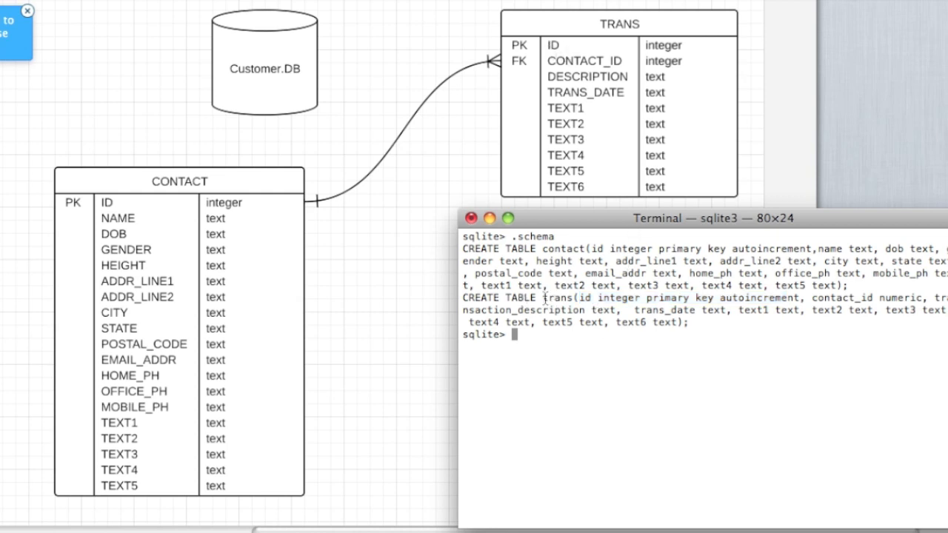
pyautogui.doubleClick(557, 298)
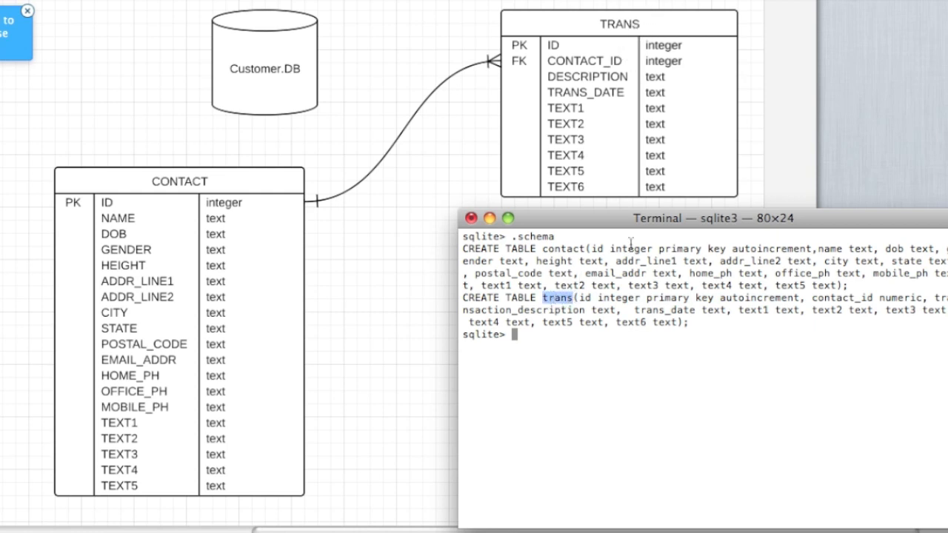
pyautogui.doubleClick(563, 249)
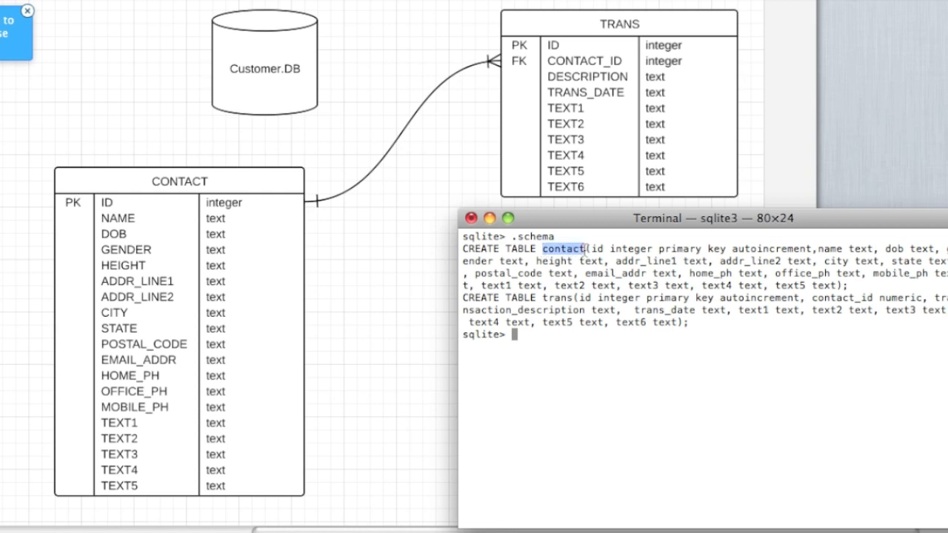
pyautogui.moveTo(198, 194)
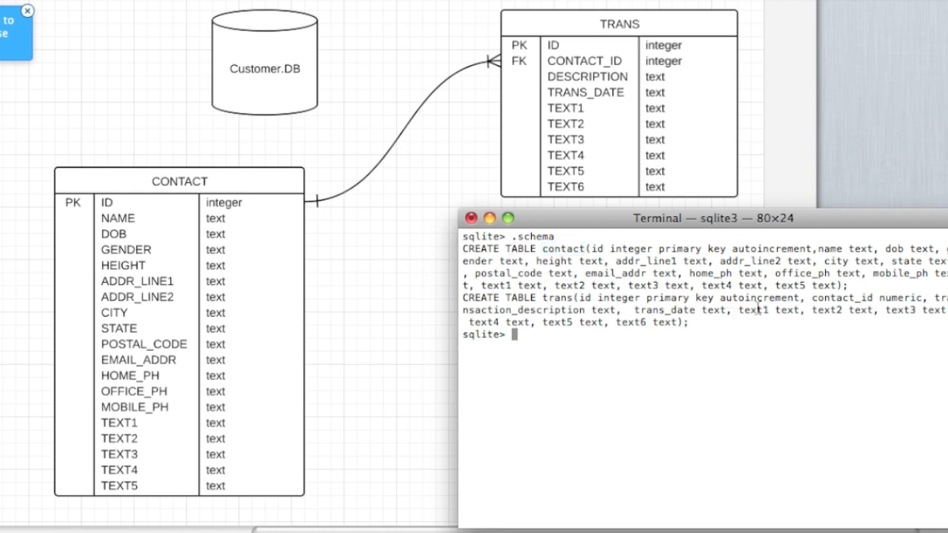
pyautogui.doubleClick(831, 298)
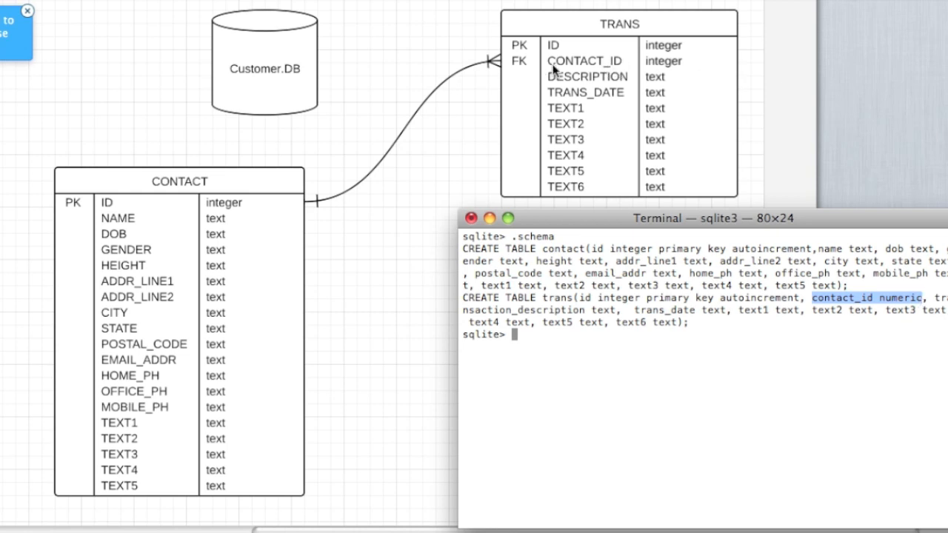
pyautogui.moveTo(333, 177)
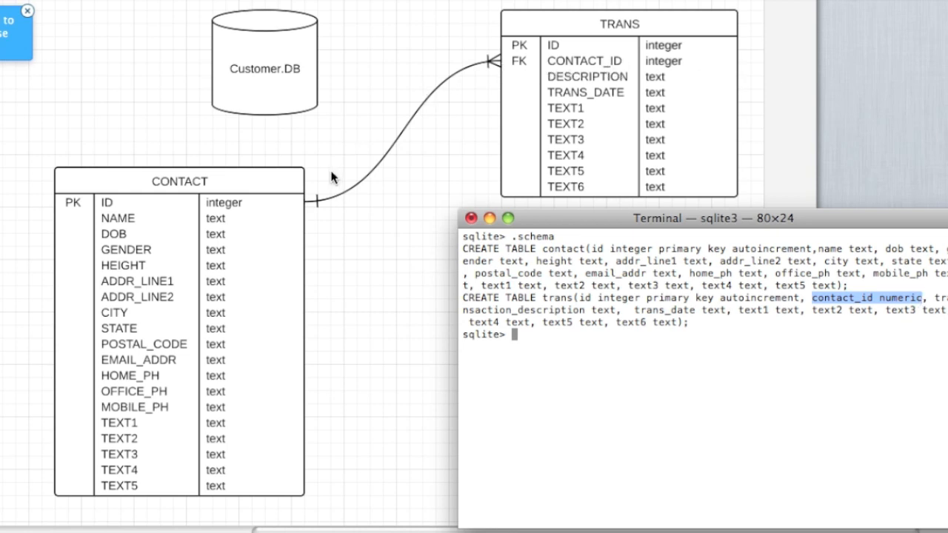
pyautogui.moveTo(321, 205)
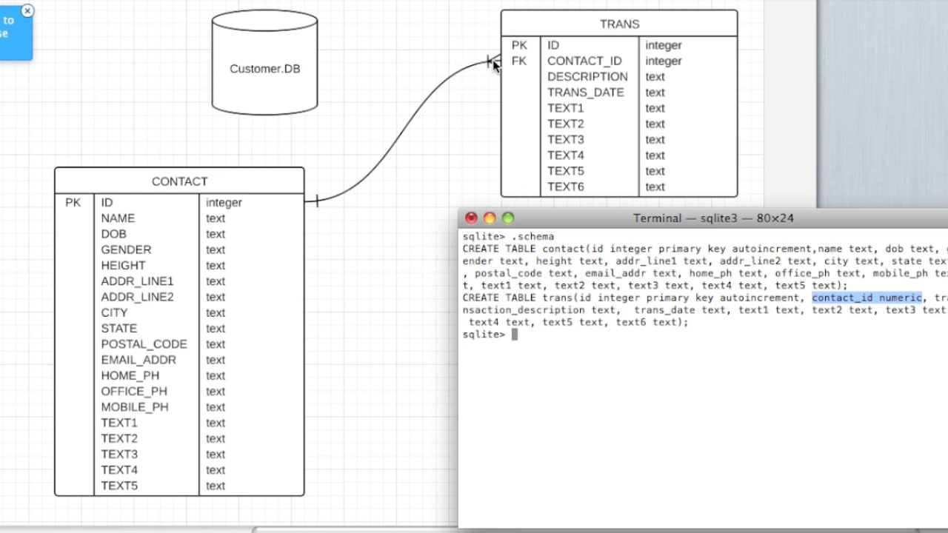
pyautogui.moveTo(385, 67)
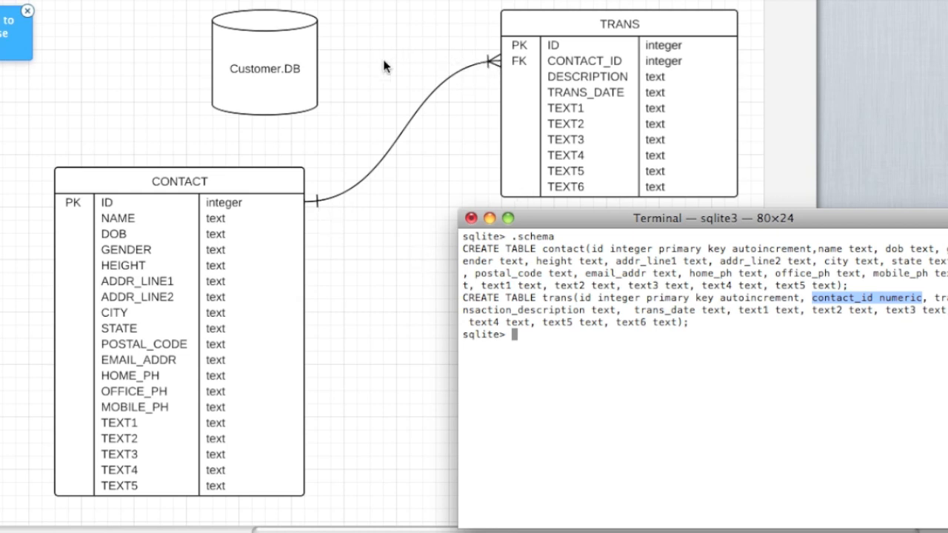
pyautogui.moveTo(626, 261)
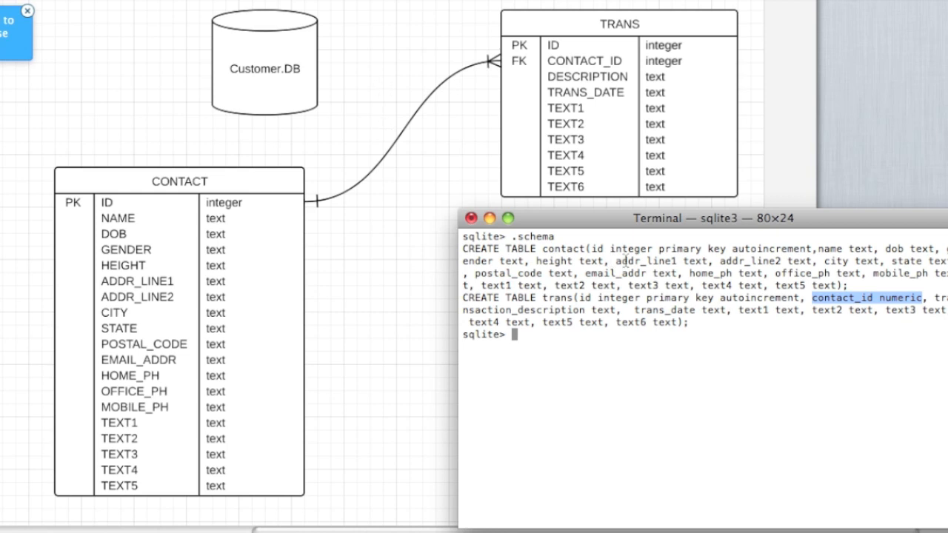
pyautogui.moveTo(797, 273)
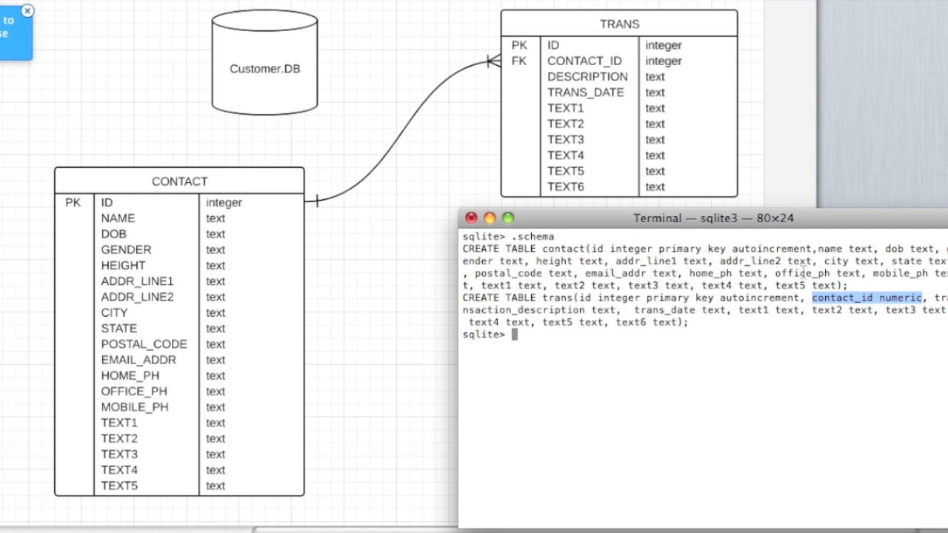
pyautogui.moveTo(478, 286)
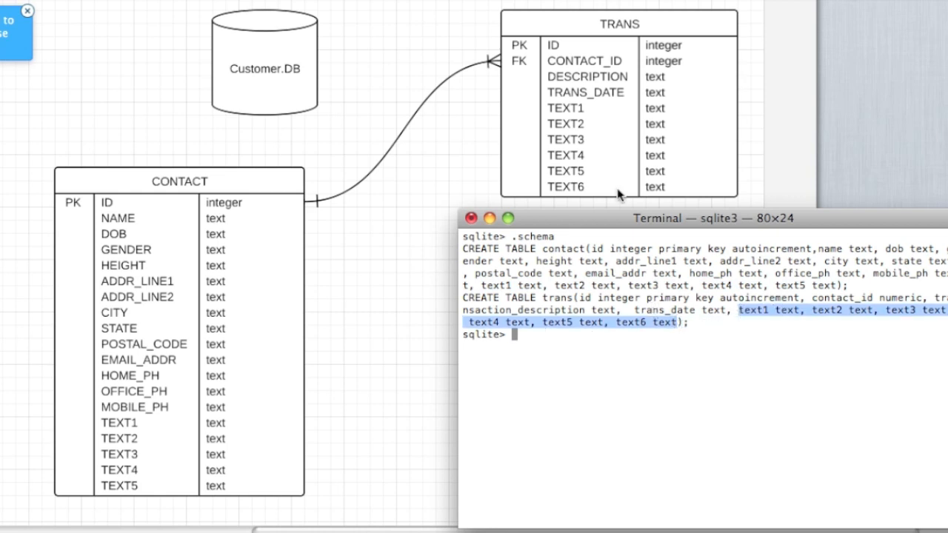
pyautogui.moveTo(570, 200)
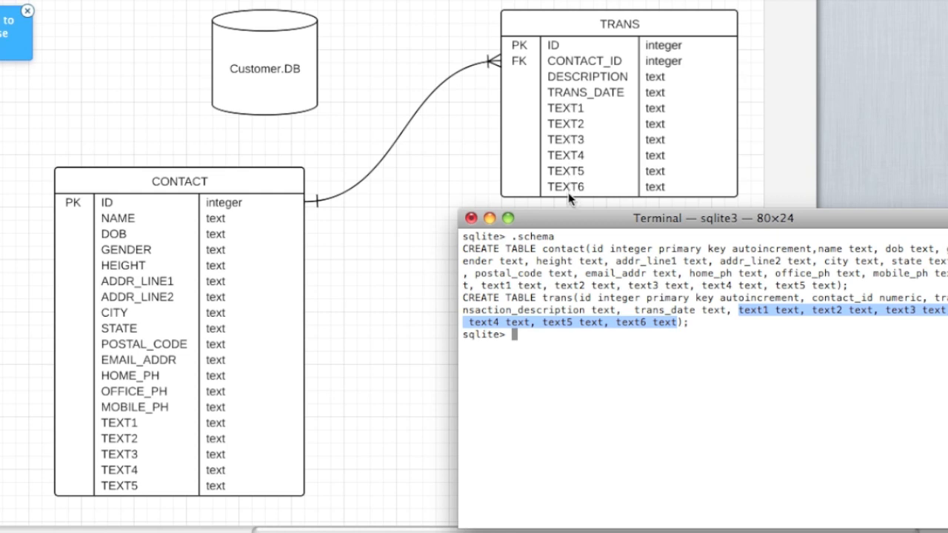
pyautogui.moveTo(577, 213)
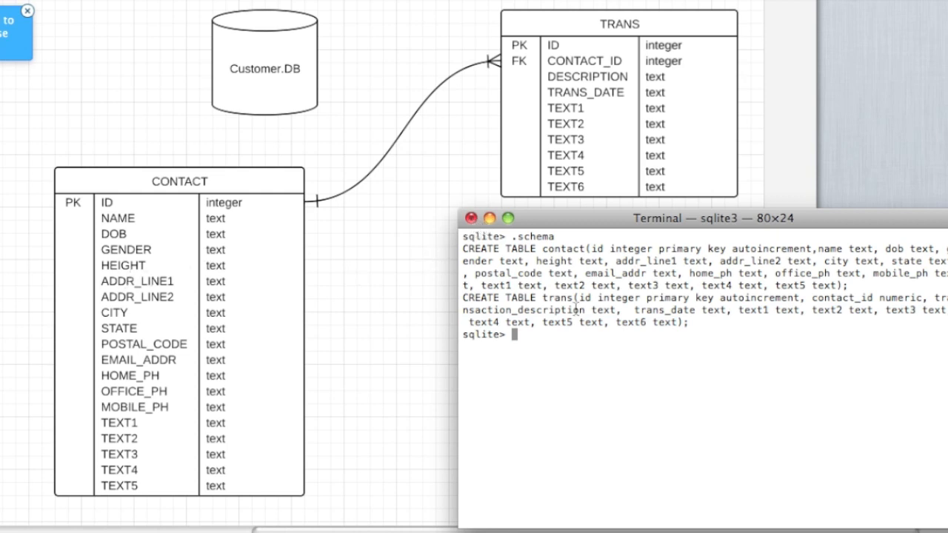
# - Label the CONTACT–TRANS connector 'One to Many Relationship' in the ER diagram
pyautogui.click(489, 218)
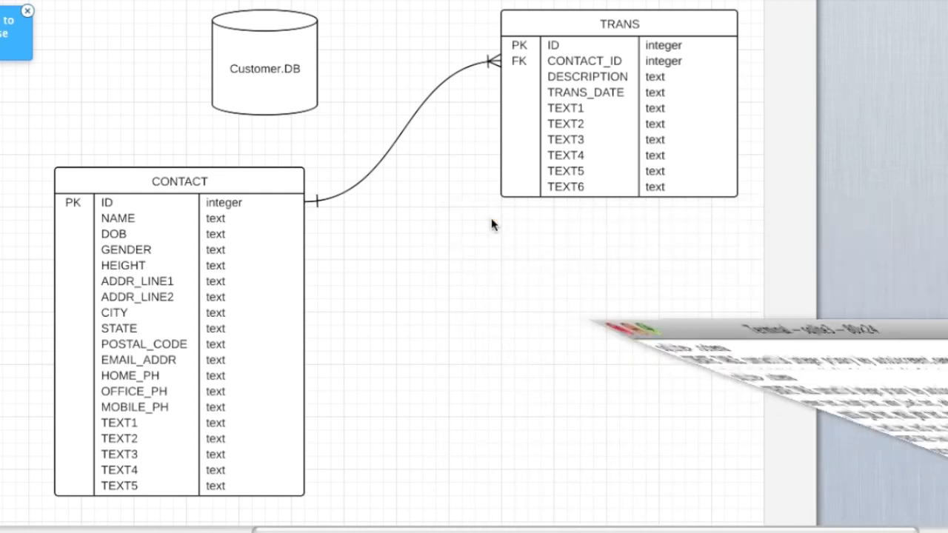
pyautogui.moveTo(365, 185)
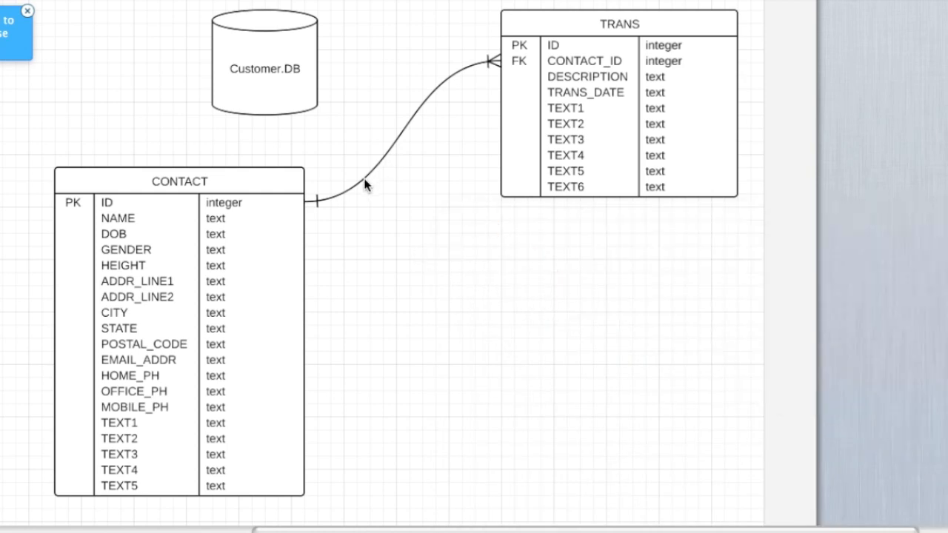
pyautogui.moveTo(391, 160)
pyautogui.write('One to Many')
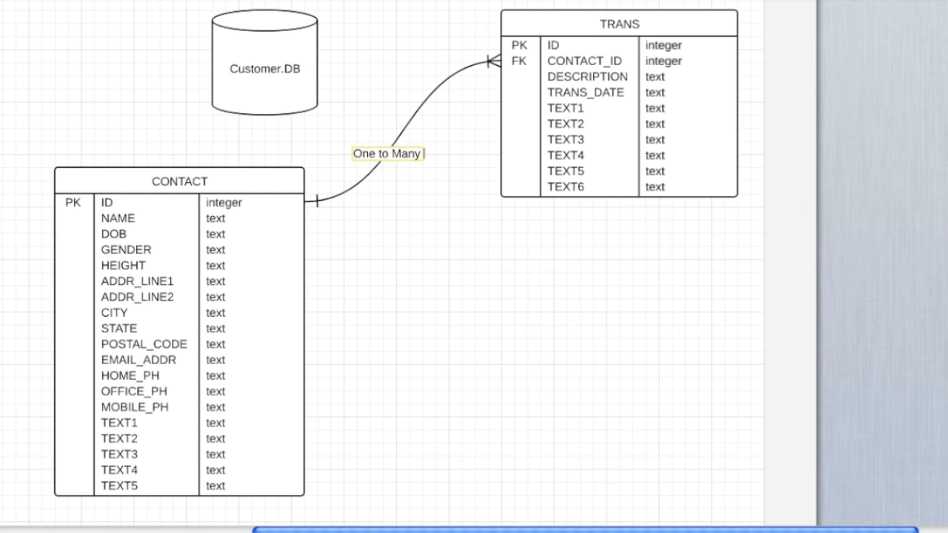
pyautogui.write('Relationship')
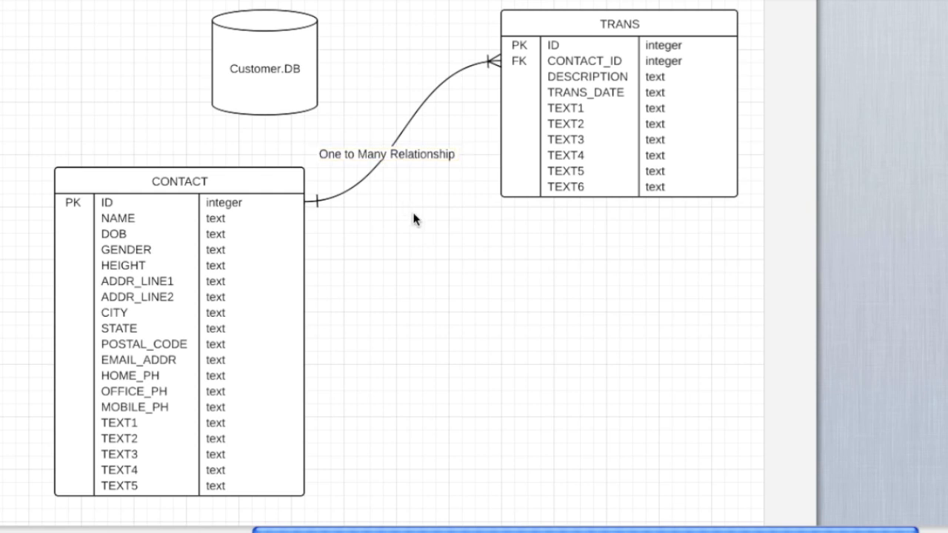
pyautogui.click(264, 62)
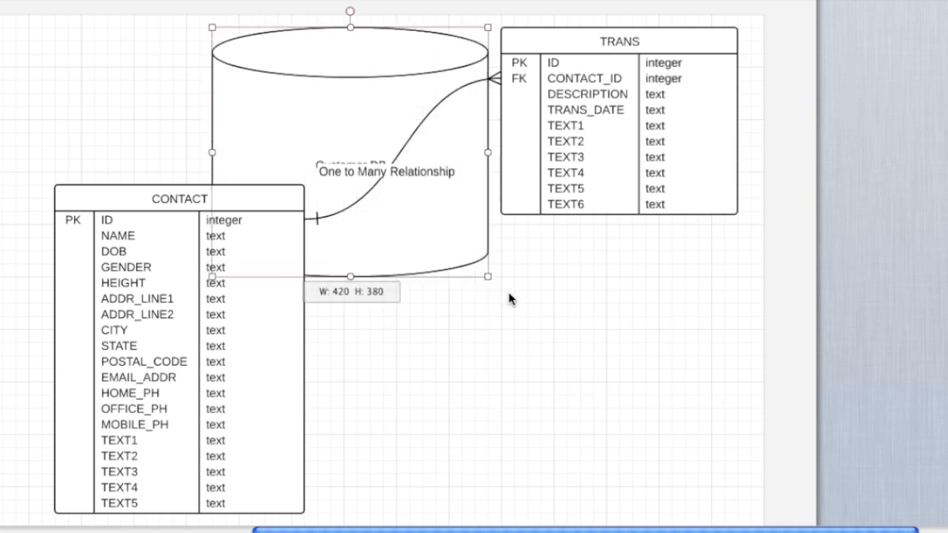
# - Enlarge the Customer.DB cylinder until it encloses both tables
pyautogui.moveTo(488, 276); pyautogui.dragTo(673, 385)
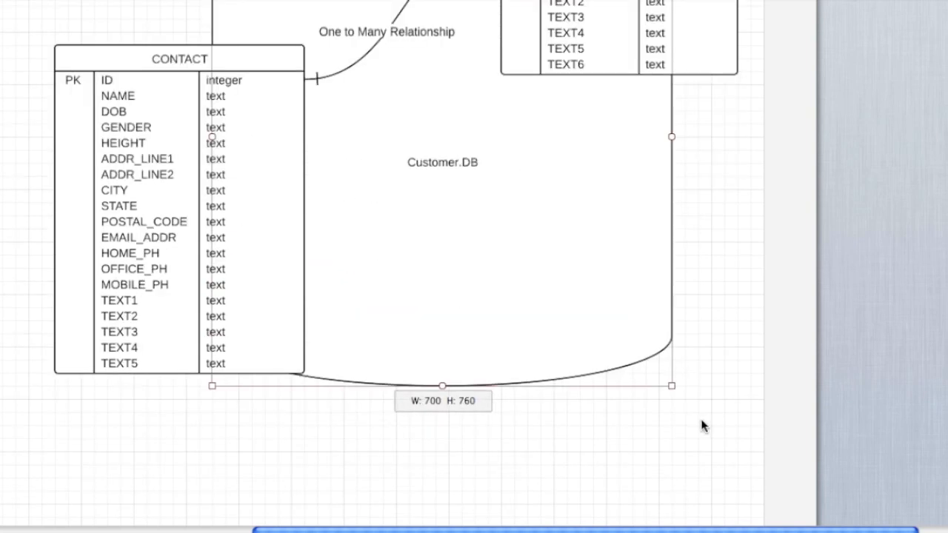
pyautogui.moveTo(673, 385); pyautogui.dragTo(750, 376)
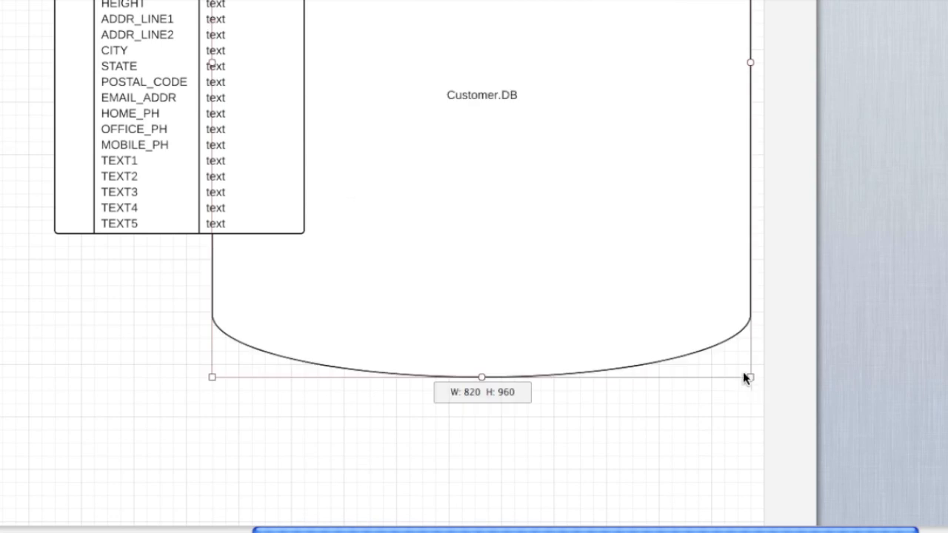
pyautogui.moveTo(750, 378); pyautogui.dragTo(725, 349)
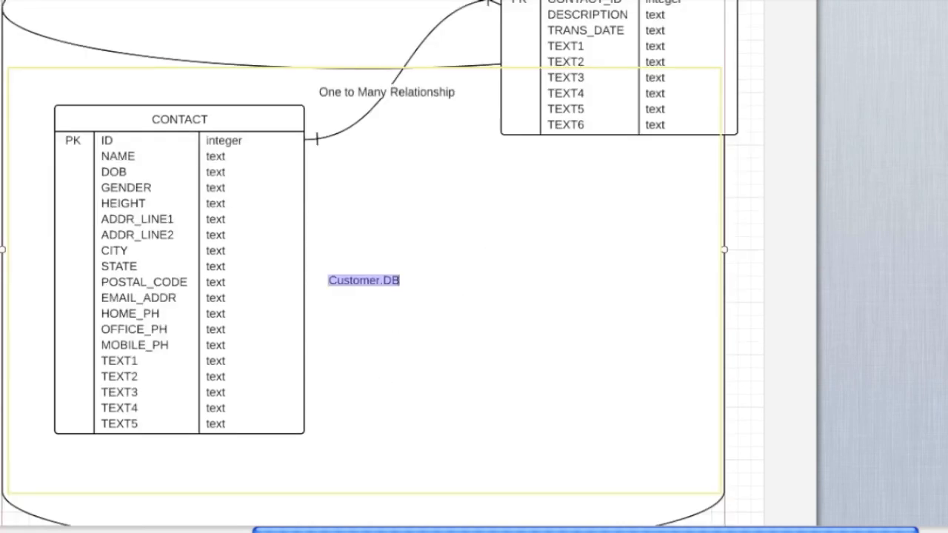
pyautogui.doubleClick(363, 280)
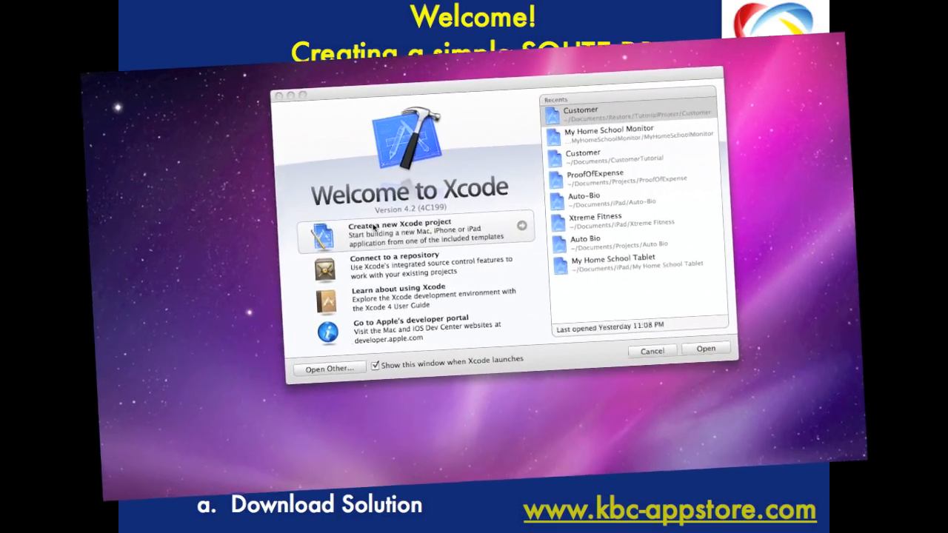
# - Start a new Xcode project using the Tabbed Application template
pyautogui.click(397, 230)
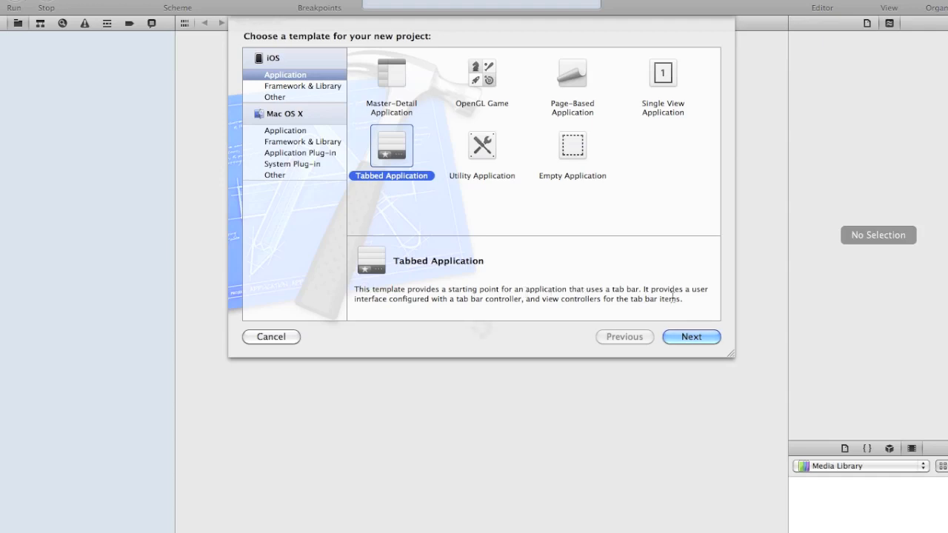
pyautogui.moveTo(451, 307)
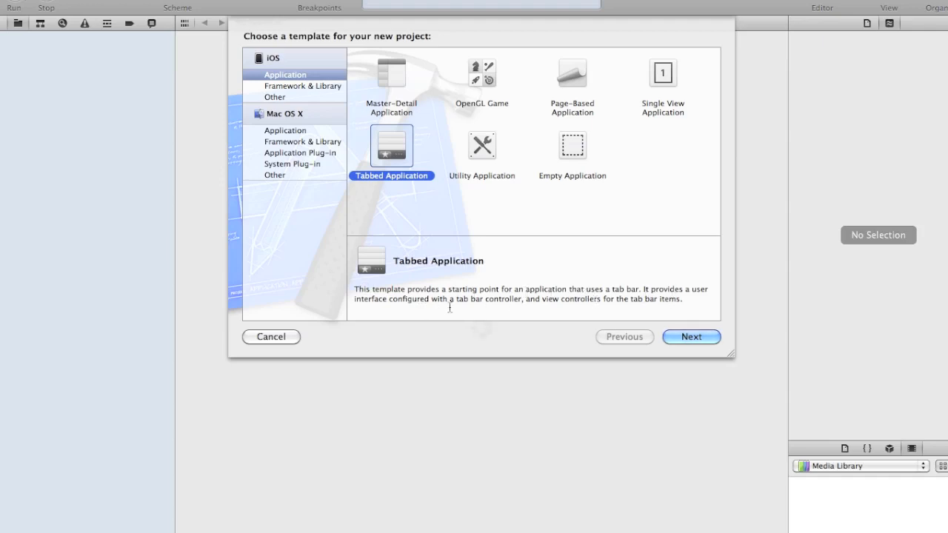
pyautogui.moveTo(613, 311)
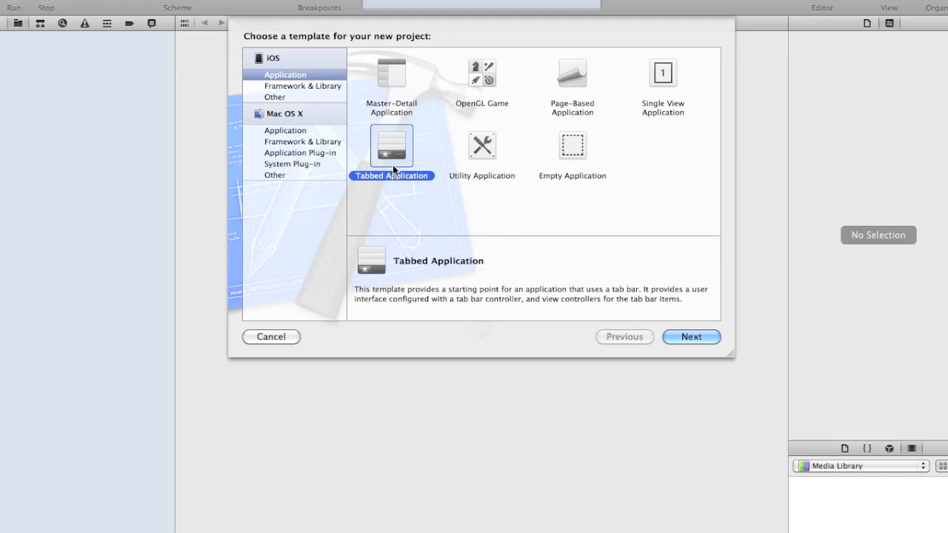
pyautogui.click(690, 338)
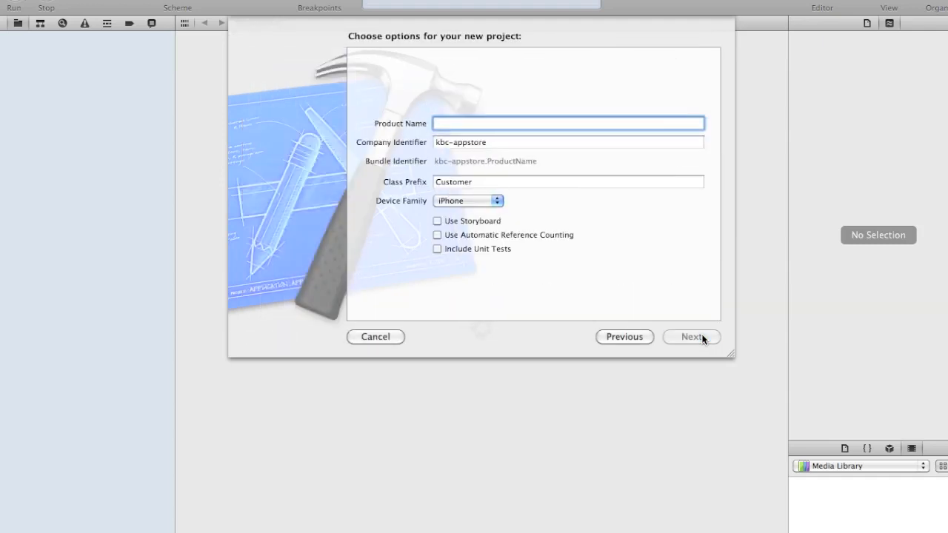
# - Name the product Customer, keep iPhone as device family, and proceed to the save location
pyautogui.write('C')
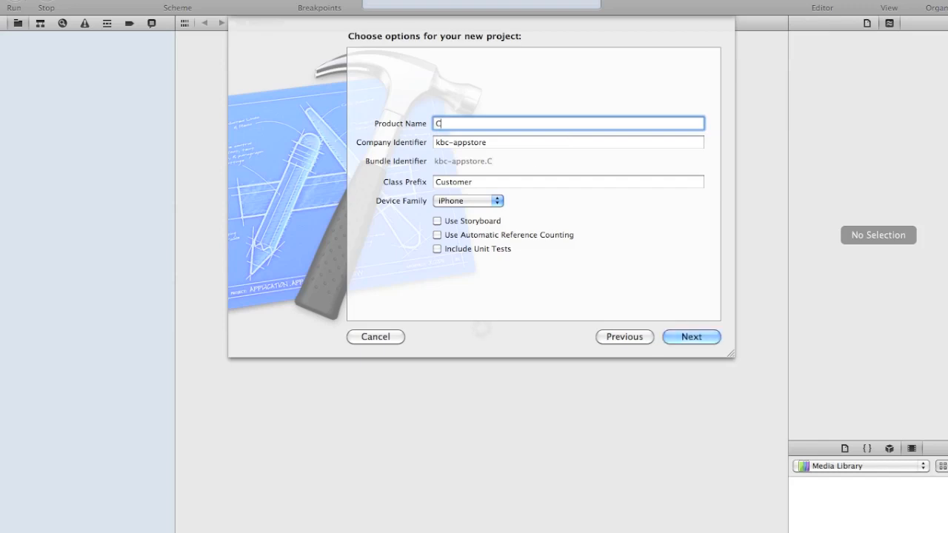
pyautogui.write('ustomer')
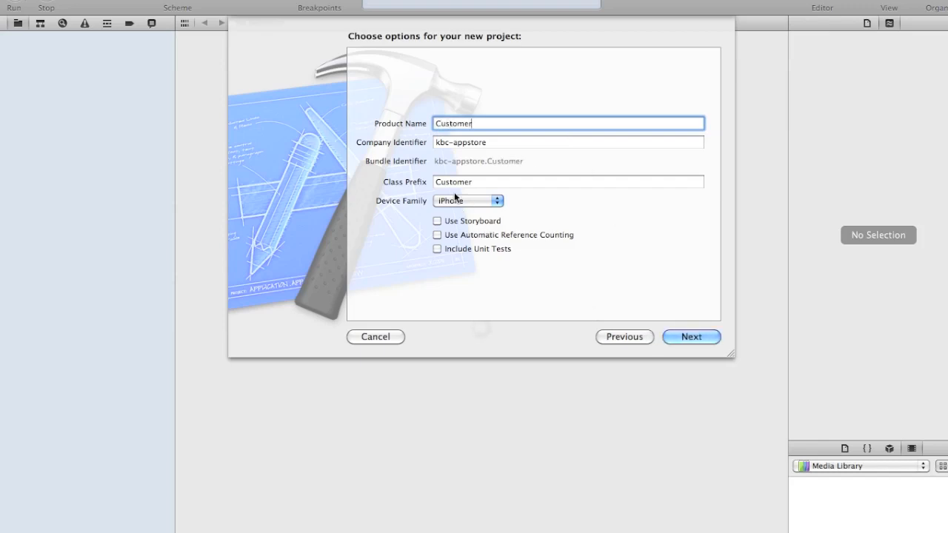
pyautogui.click(567, 180)
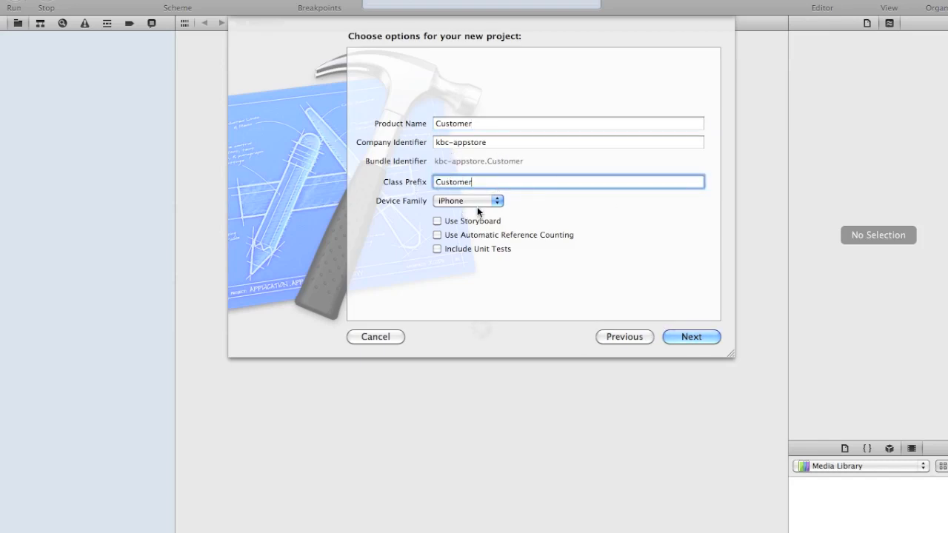
pyautogui.click(468, 201)
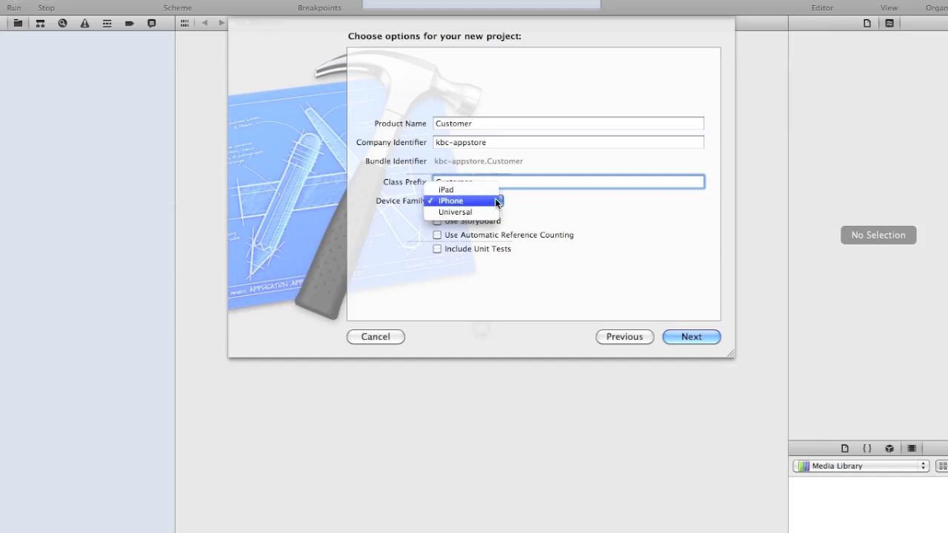
pyautogui.click(450, 202)
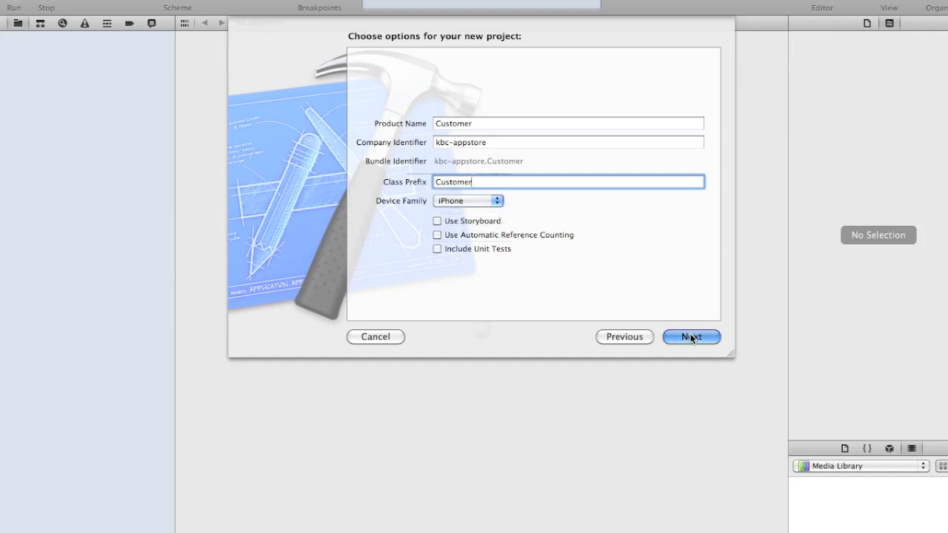
pyautogui.click(690, 338)
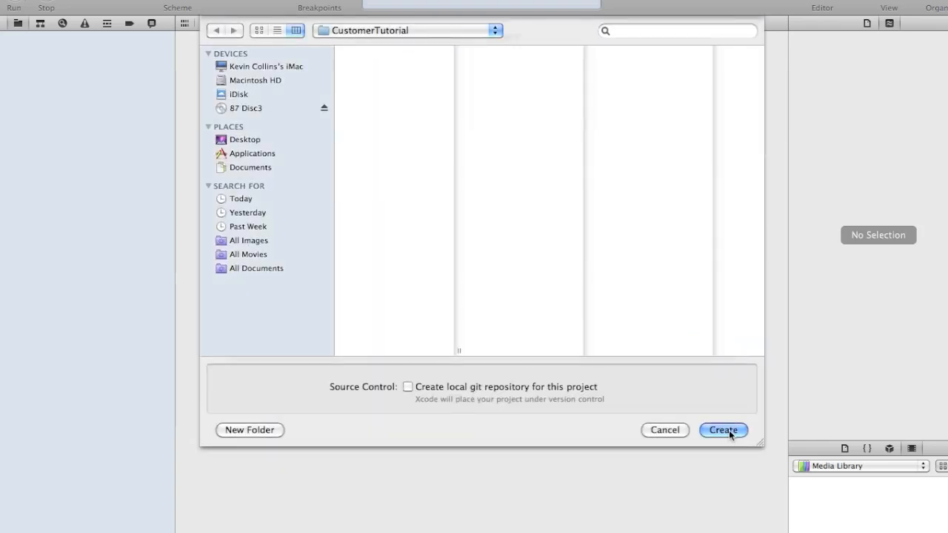
# - Create the Customer project in the CustomerTutorial folder
pyautogui.click(723, 430)
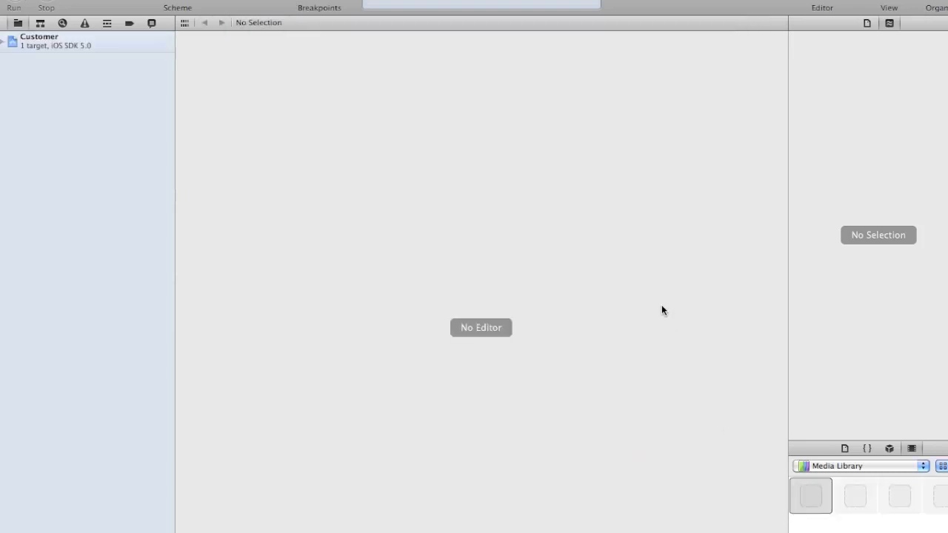
pyautogui.moveTo(632, 290)
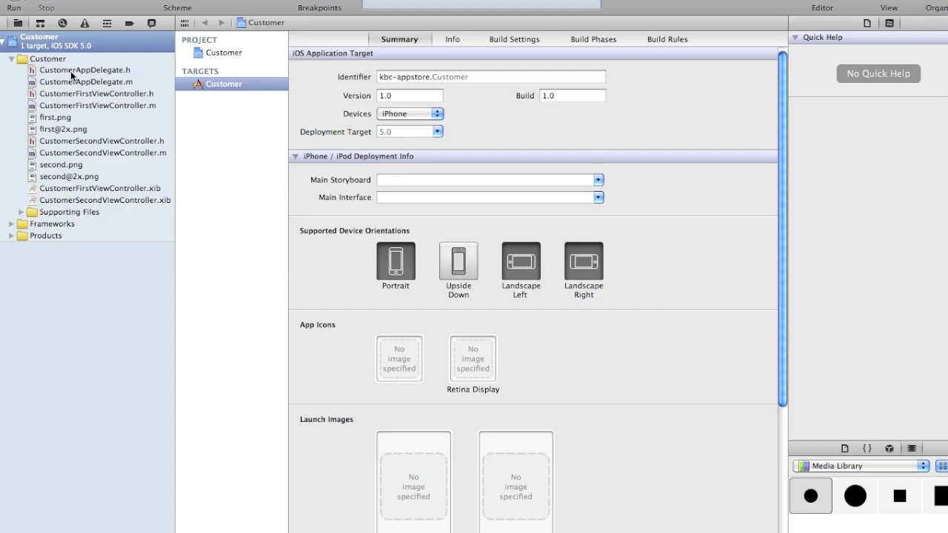
pyautogui.click(85, 69)
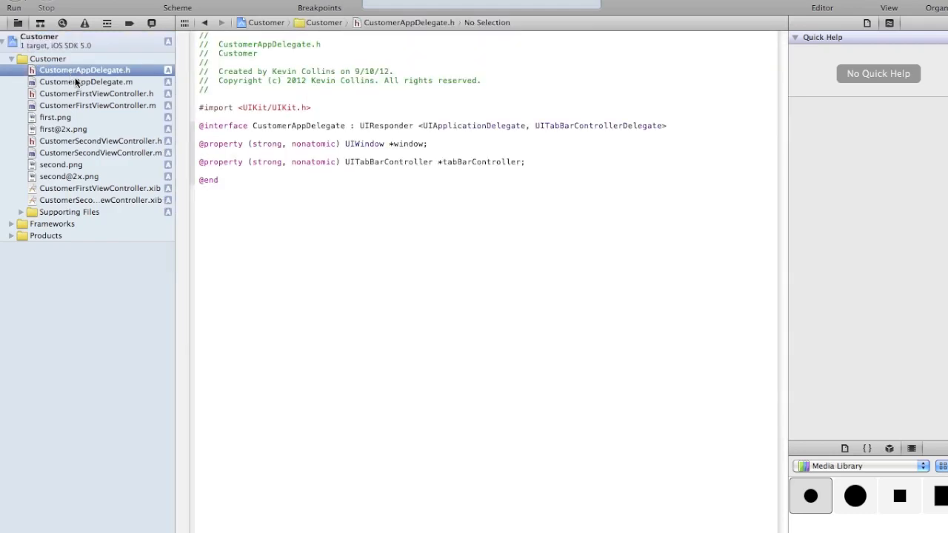
pyautogui.moveTo(74, 92)
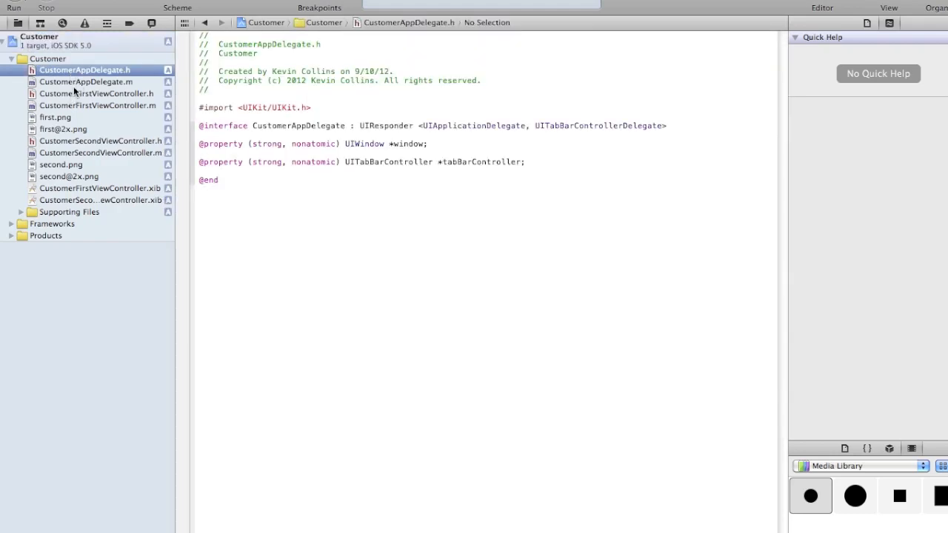
pyautogui.click(86, 81)
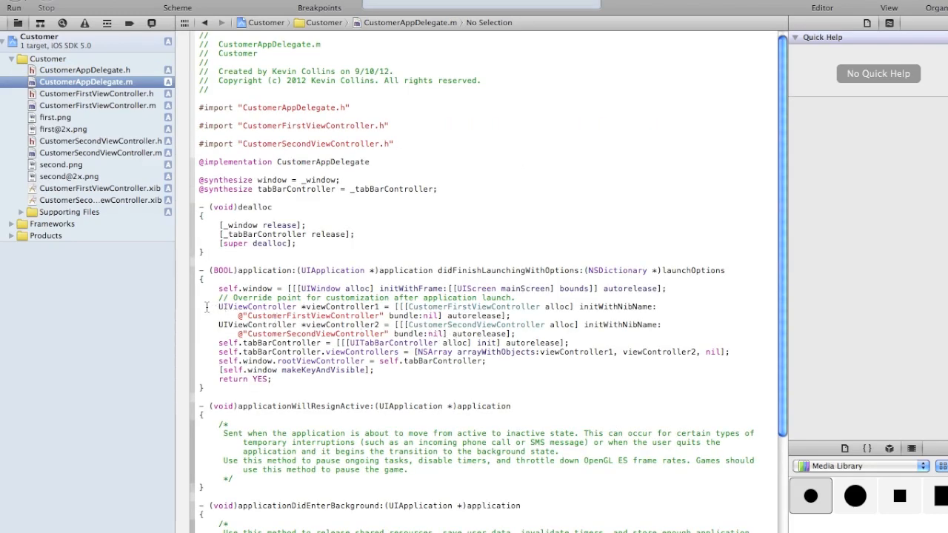
pyautogui.moveTo(219, 307); pyautogui.dragTo(560, 324)
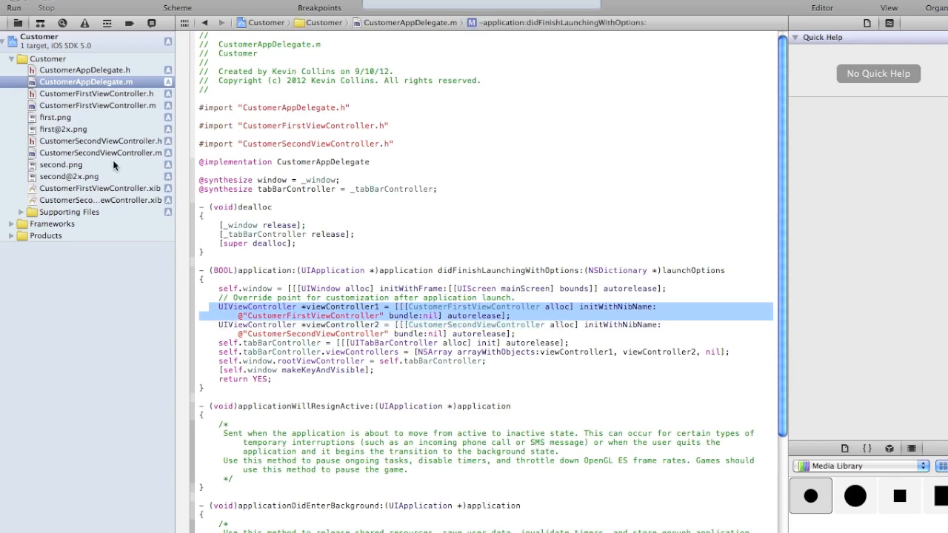
pyautogui.moveTo(95, 93)
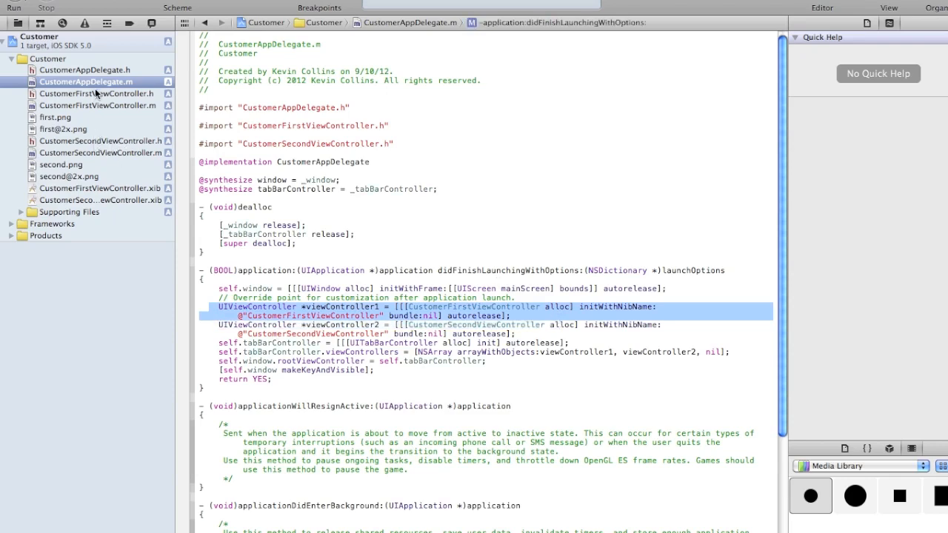
pyautogui.click(96, 93)
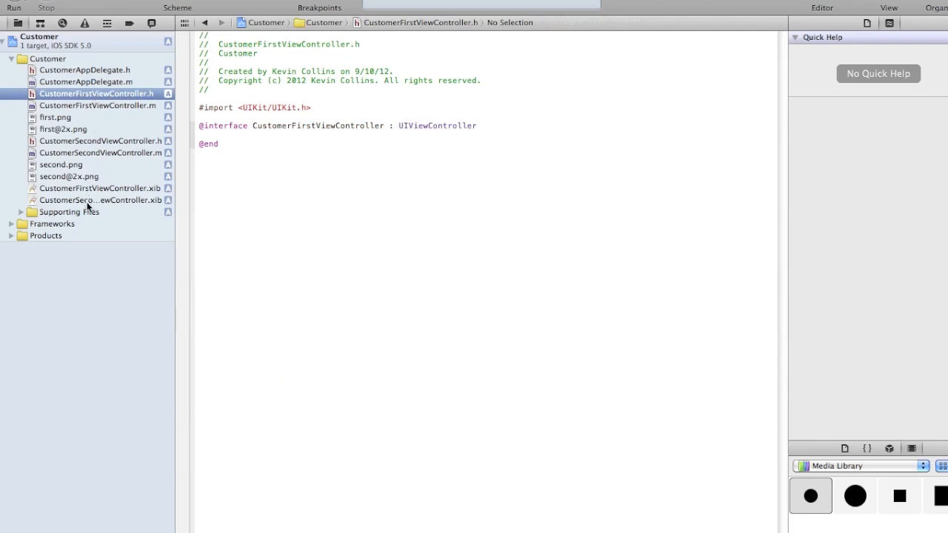
pyautogui.click(101, 188)
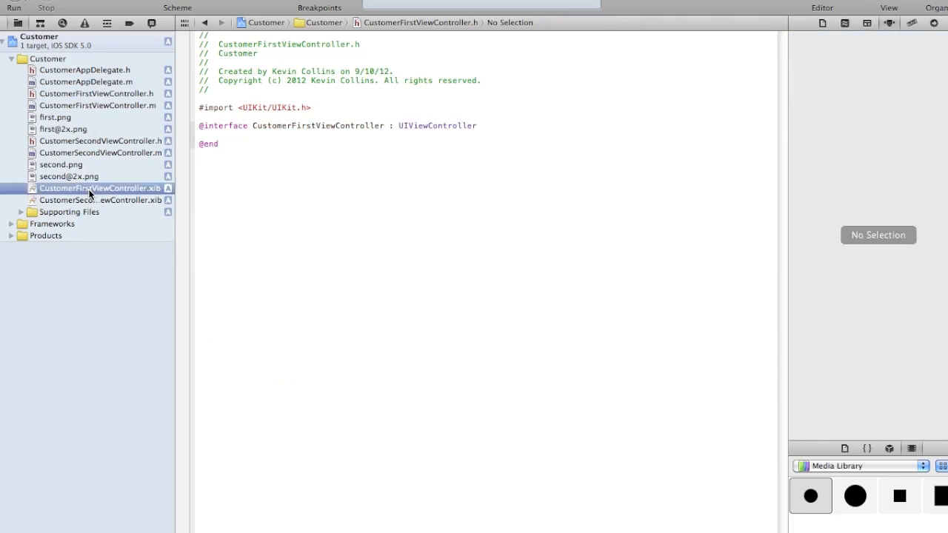
pyautogui.click(101, 188)
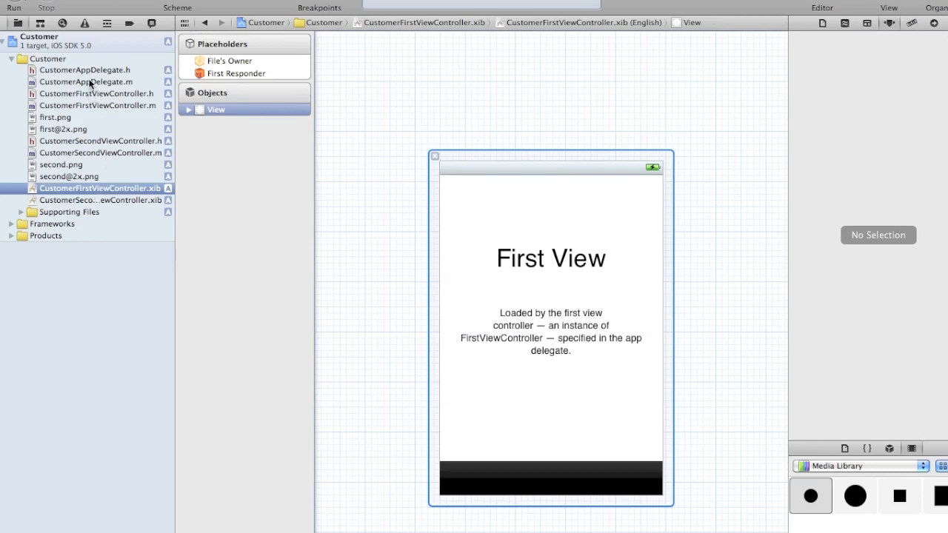
pyautogui.click(86, 82)
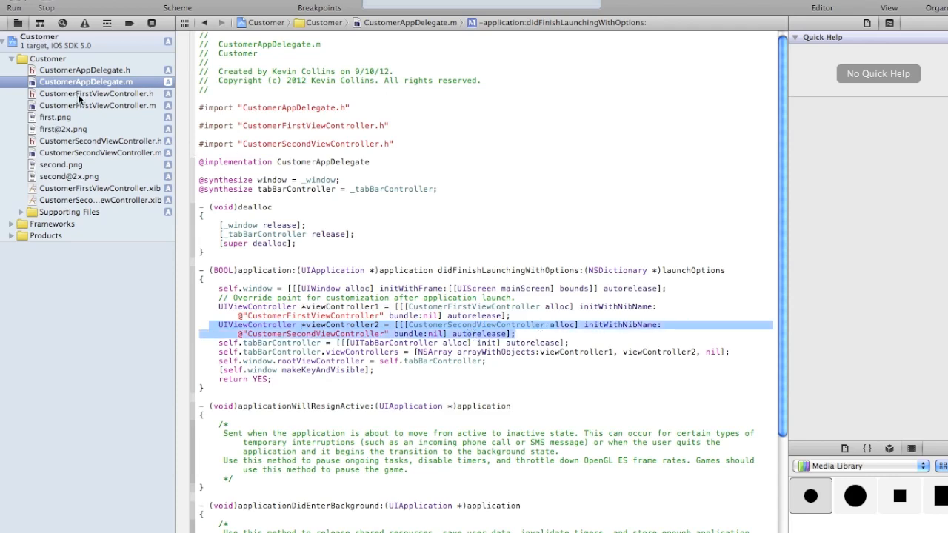
pyautogui.moveTo(77, 152)
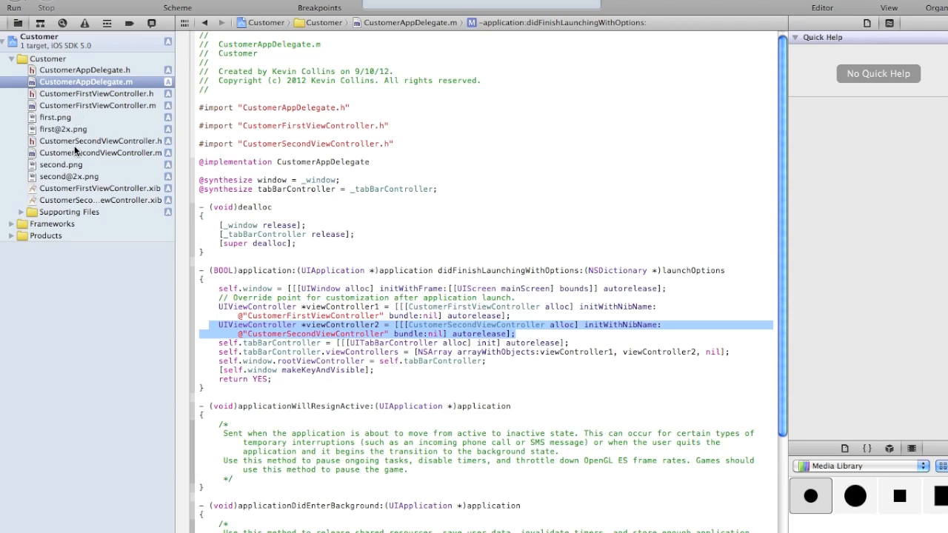
pyautogui.click(100, 153)
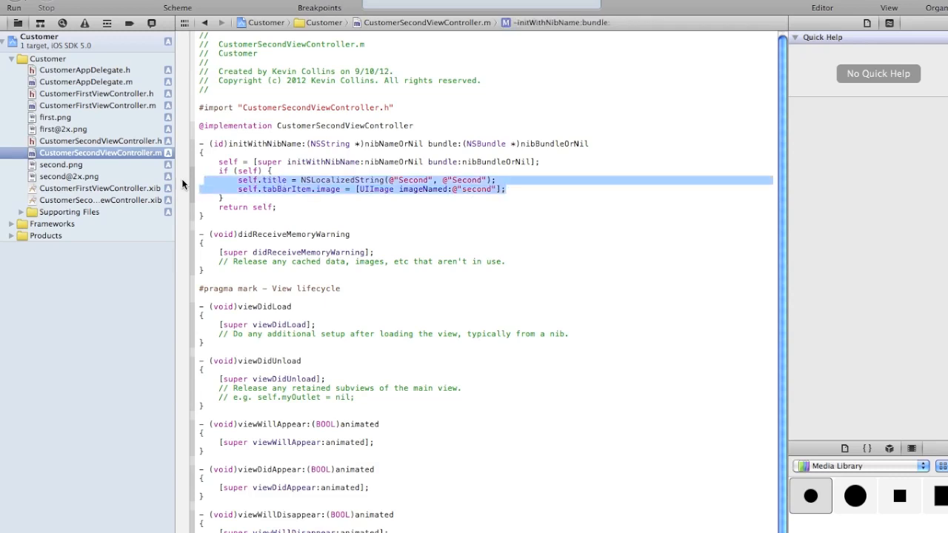
pyautogui.click(100, 200)
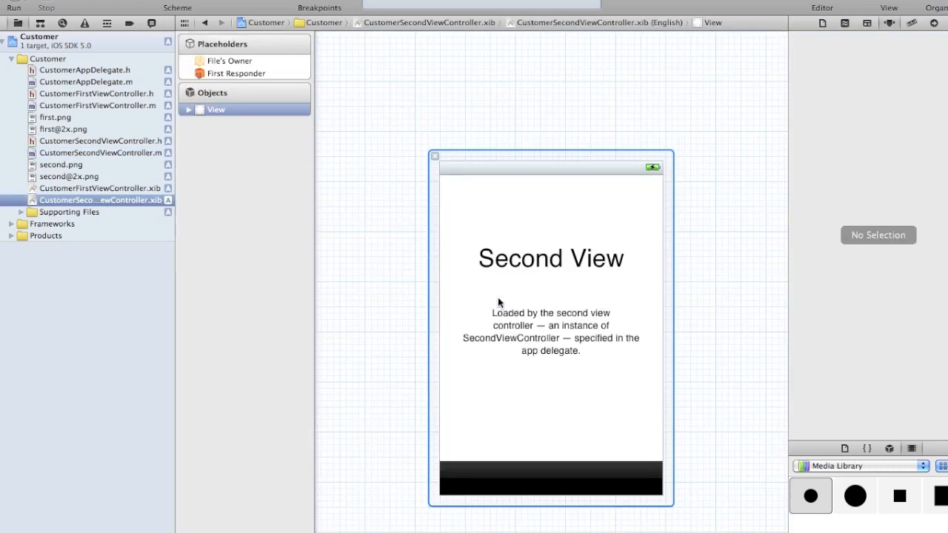
pyautogui.moveTo(107, 88)
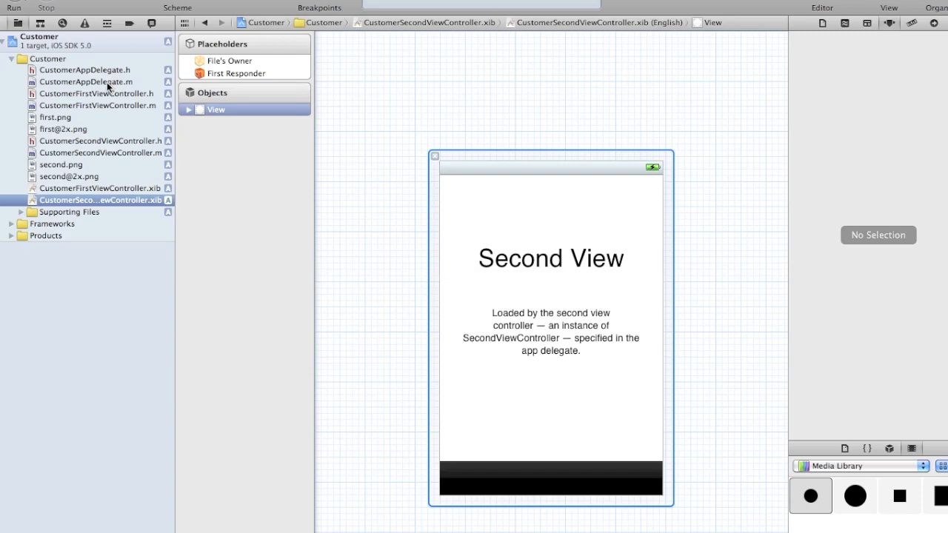
pyautogui.click(86, 82)
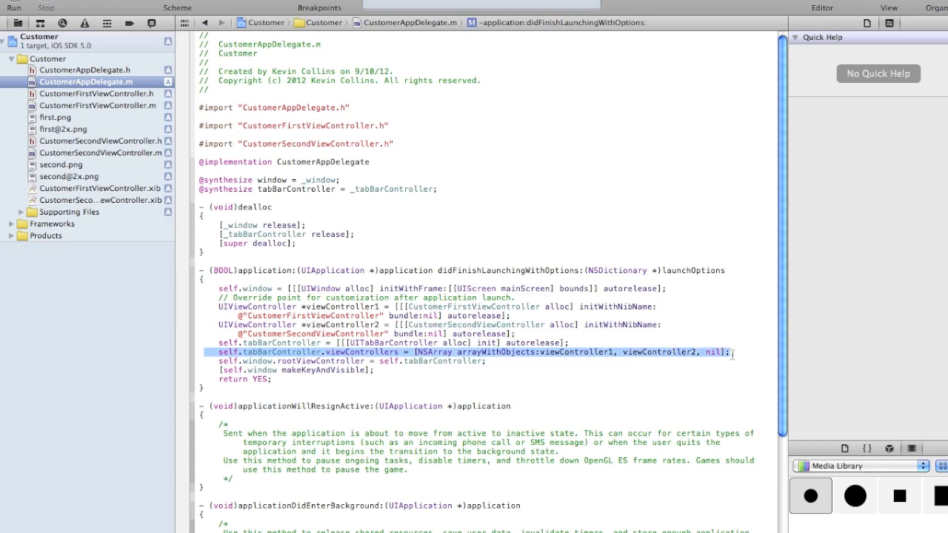
pyautogui.moveTo(501, 378)
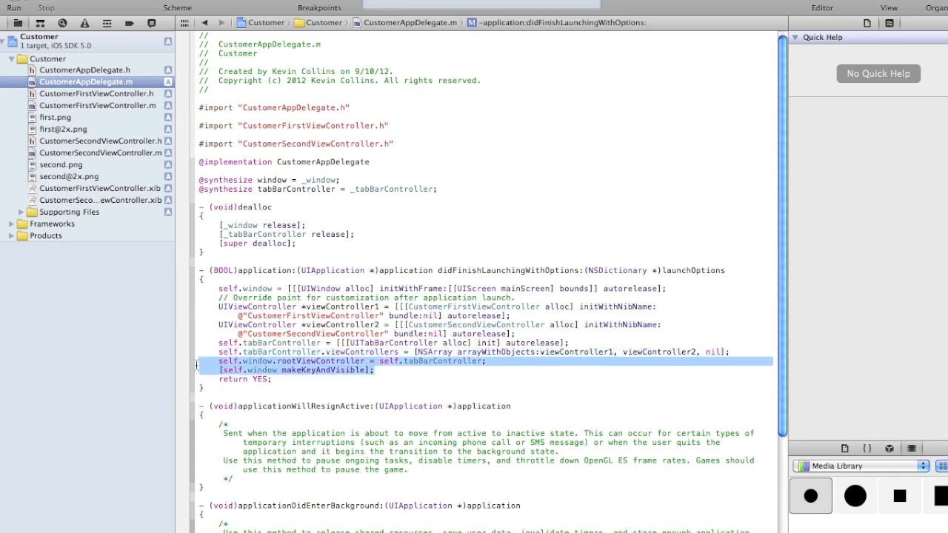
pyautogui.click(471, 379)
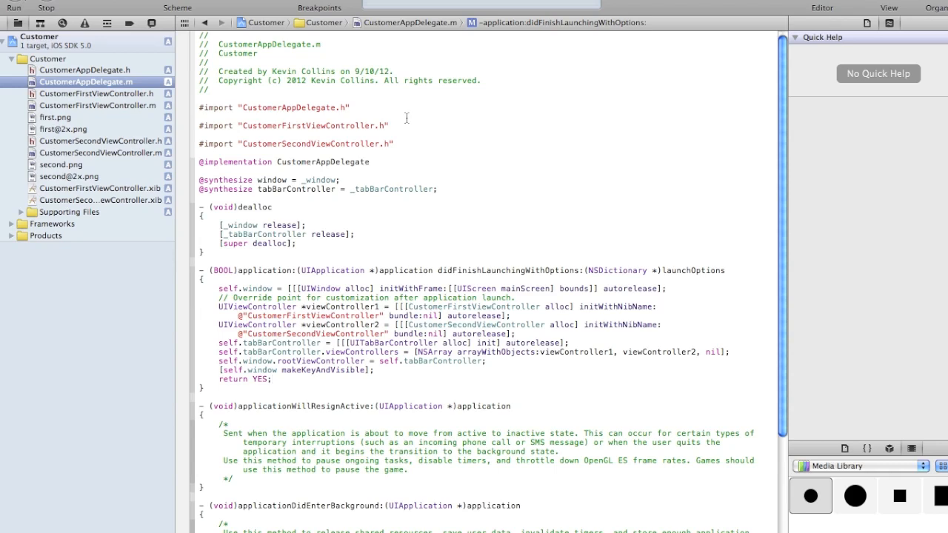
pyautogui.click(272, 380)
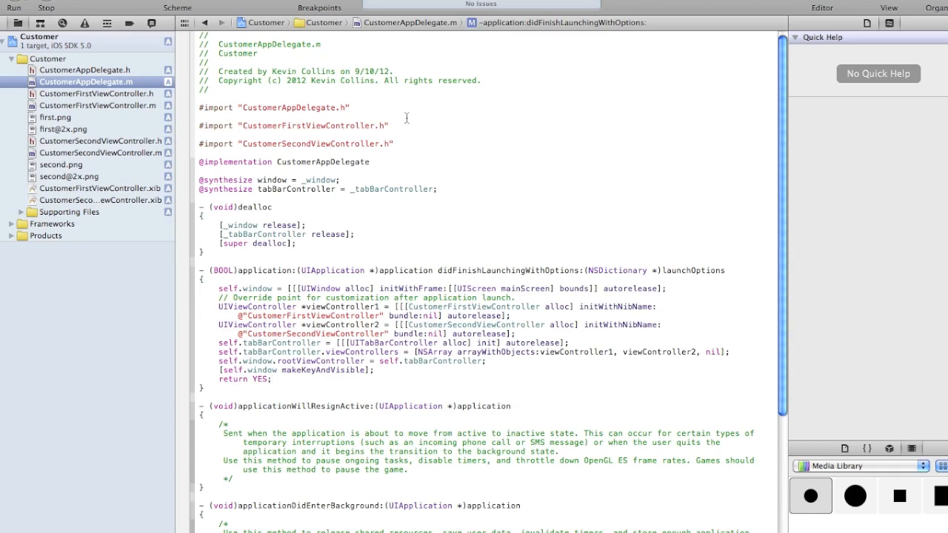
# - Run the Customer app in the simulator and switch between its Second and First screens
pyautogui.click(273, 379)
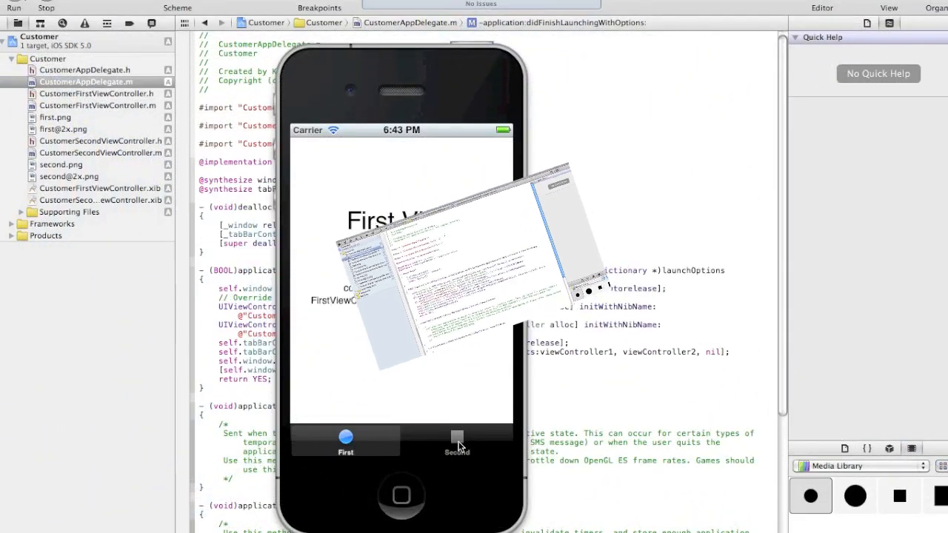
pyautogui.click(457, 438)
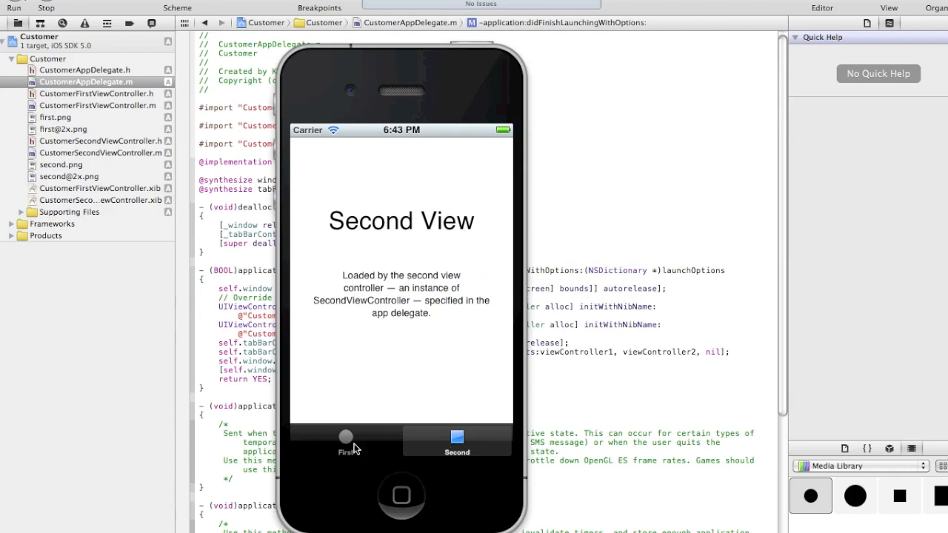
pyautogui.click(345, 442)
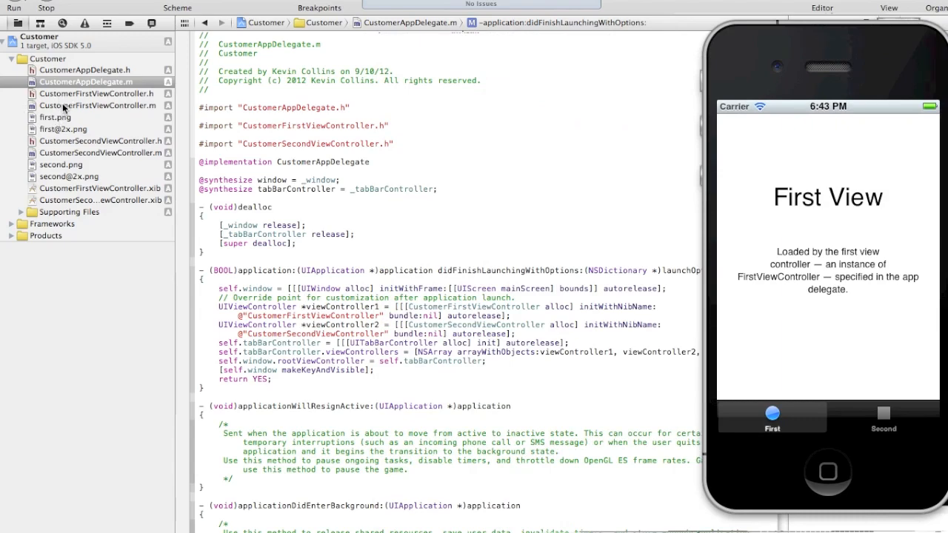
# - View the first view controller source and preview the first.png and second.png tab icons
pyautogui.click(103, 105)
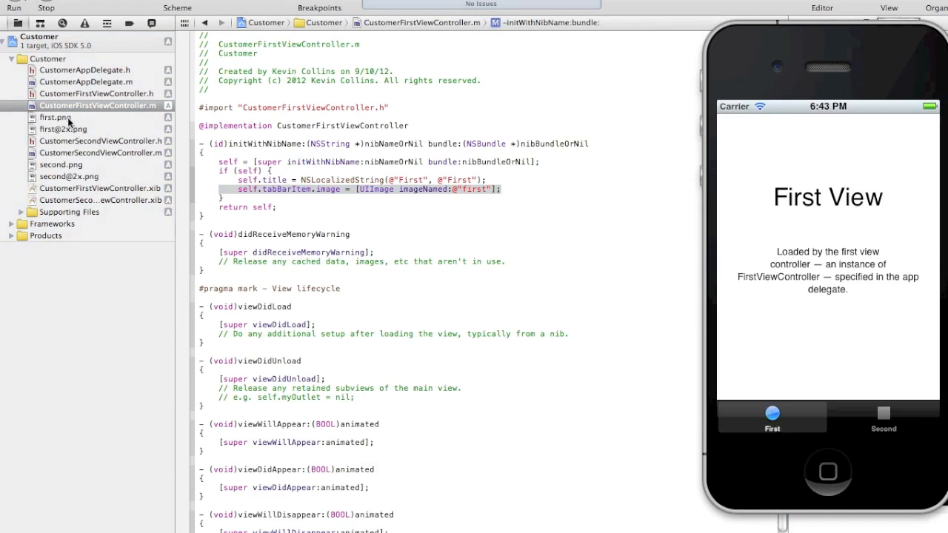
pyautogui.click(55, 117)
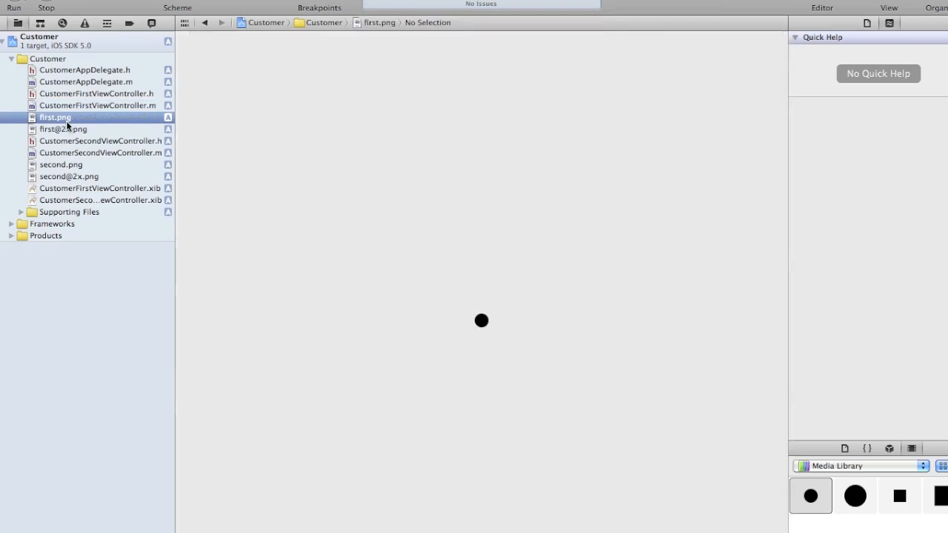
pyautogui.moveTo(77, 163)
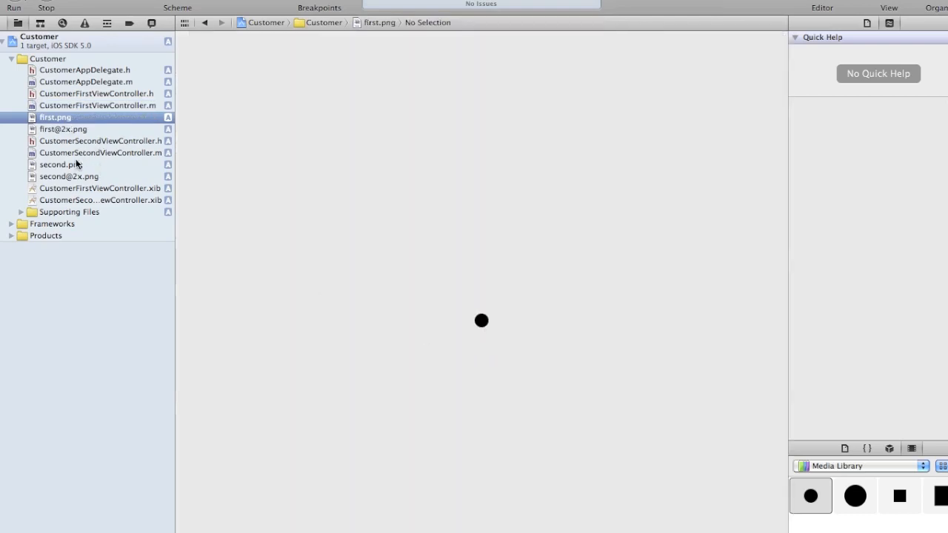
pyautogui.click(62, 165)
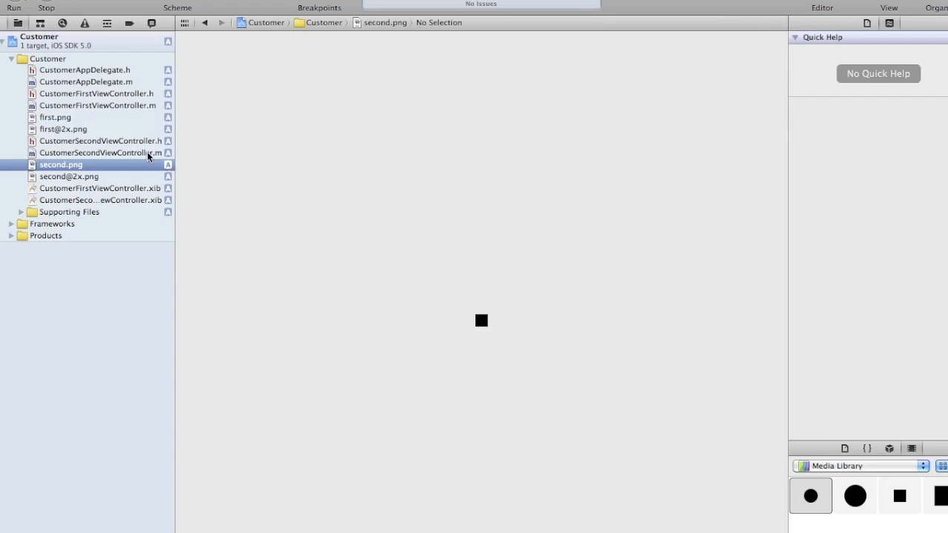
# - Open CustomerSecondViewController.m and inspect the image name 'second' set for its tab
pyautogui.click(101, 152)
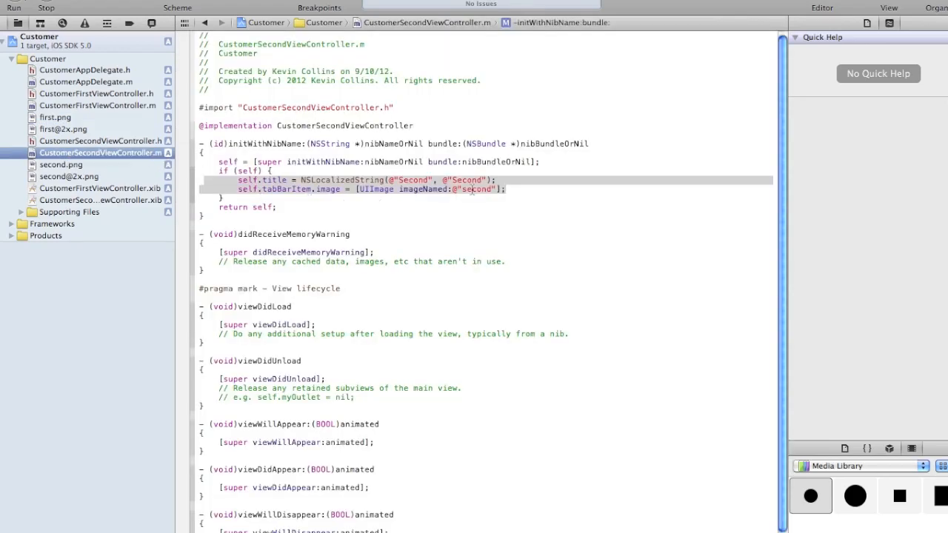
pyautogui.click(477, 190)
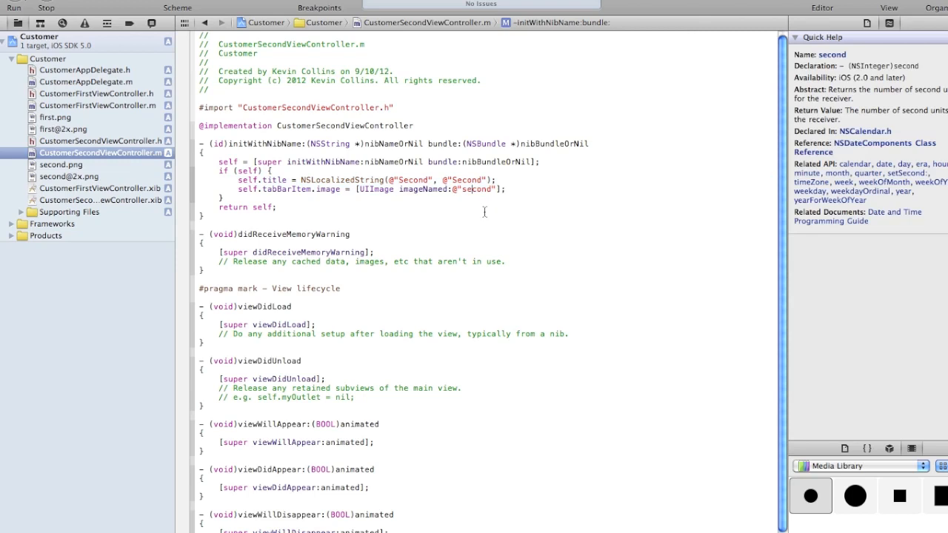